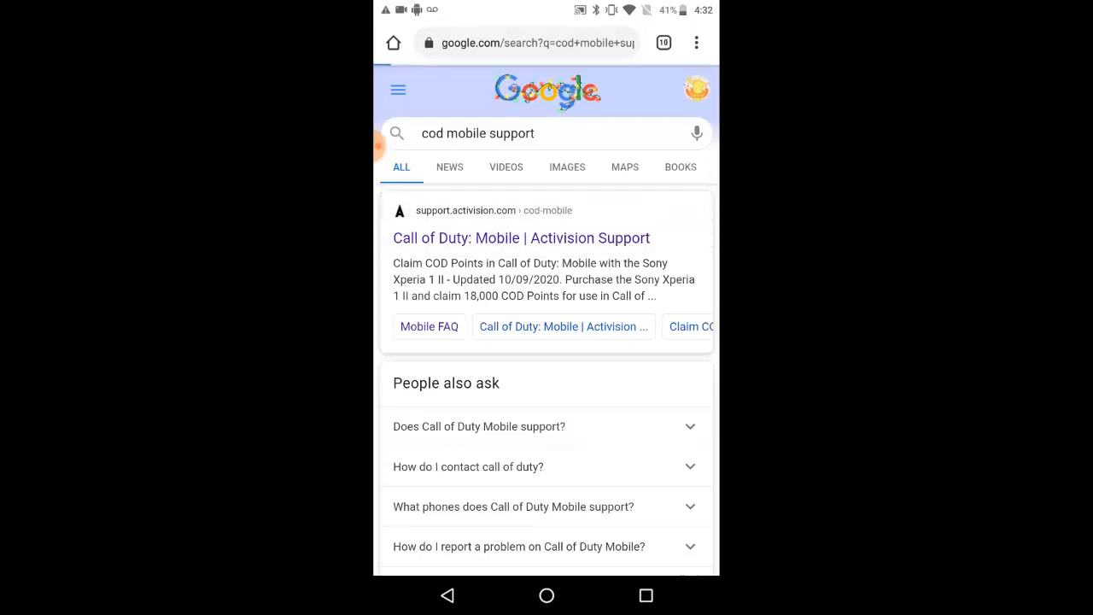
- Open the 'Call of Duty: Mobile | Activision Support' result from the Google search
{"action": "left_click", "coordinate": [521, 238]}
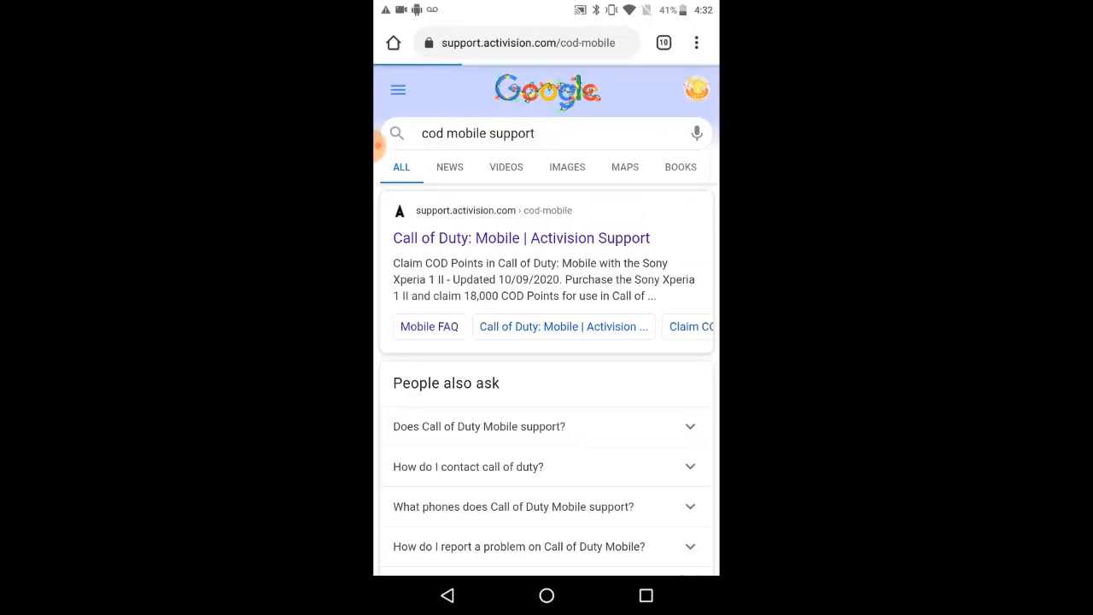
{"action": "scroll", "scroll_direction": "down", "scroll_amount": 3}
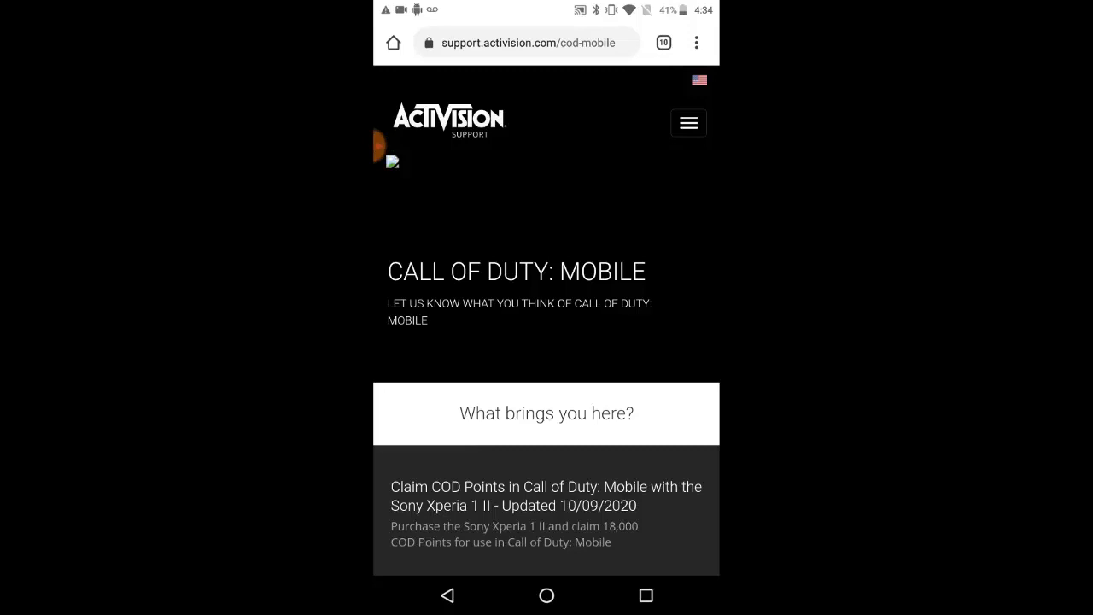
- Scroll to the page footer and go to Contact Support
{"action": "scroll", "scroll_direction": "down", "scroll_amount": 3}
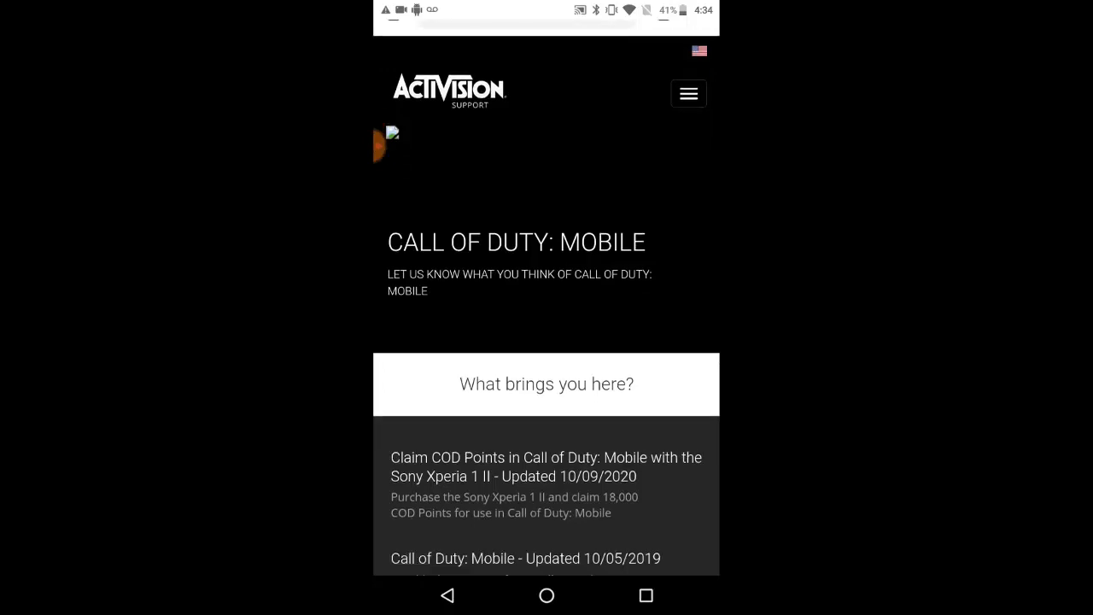
{"action": "scroll", "scroll_direction": "down", "scroll_amount": 3}
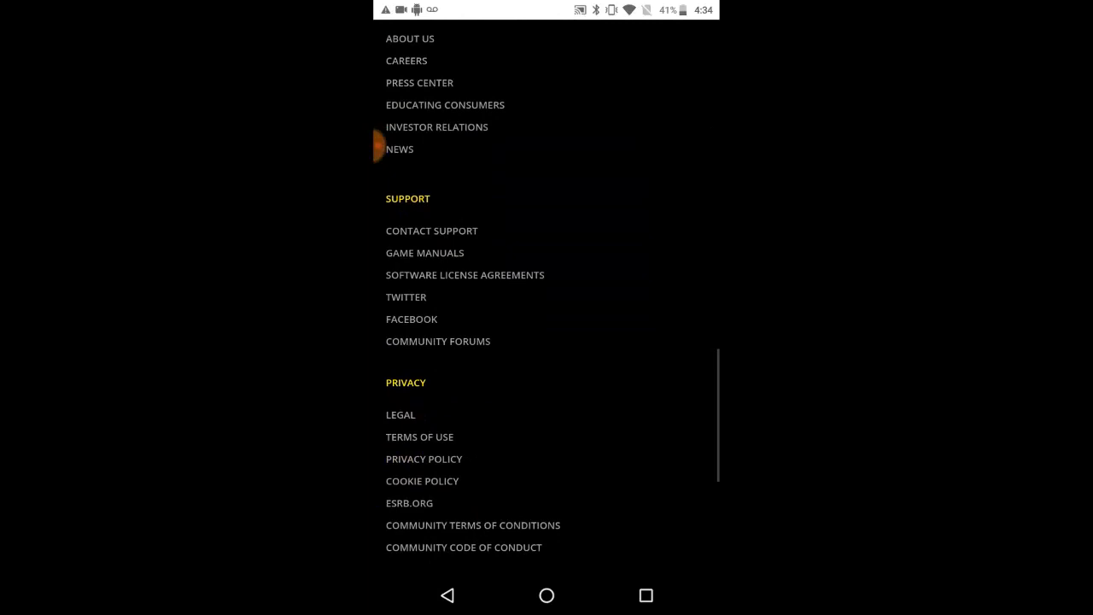
{"action": "scroll", "scroll_direction": "down", "scroll_amount": 3}
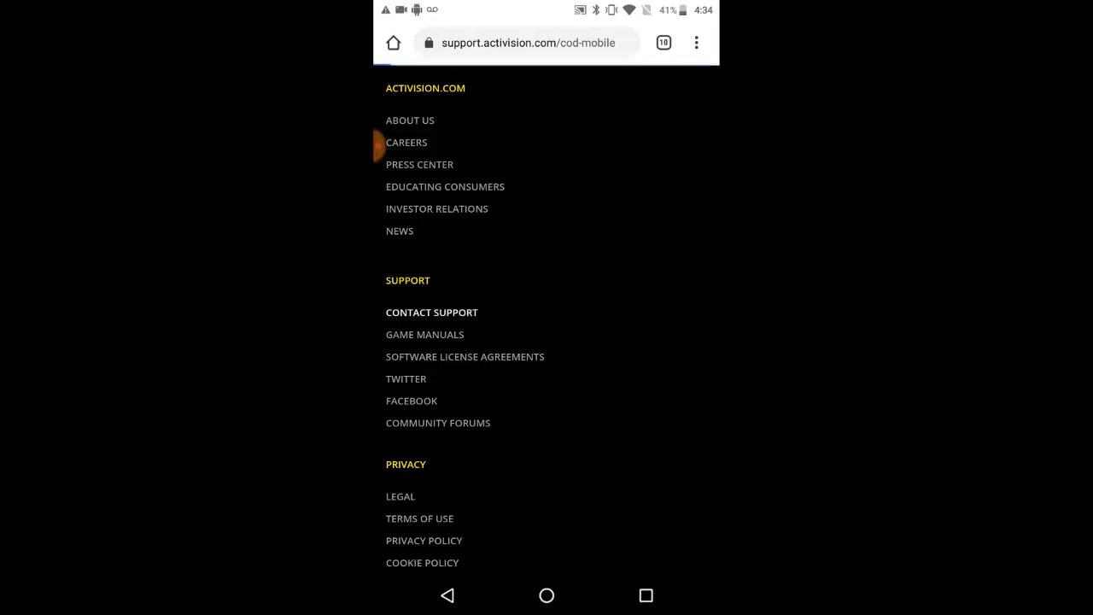
{"action": "left_click", "coordinate": [431, 312]}
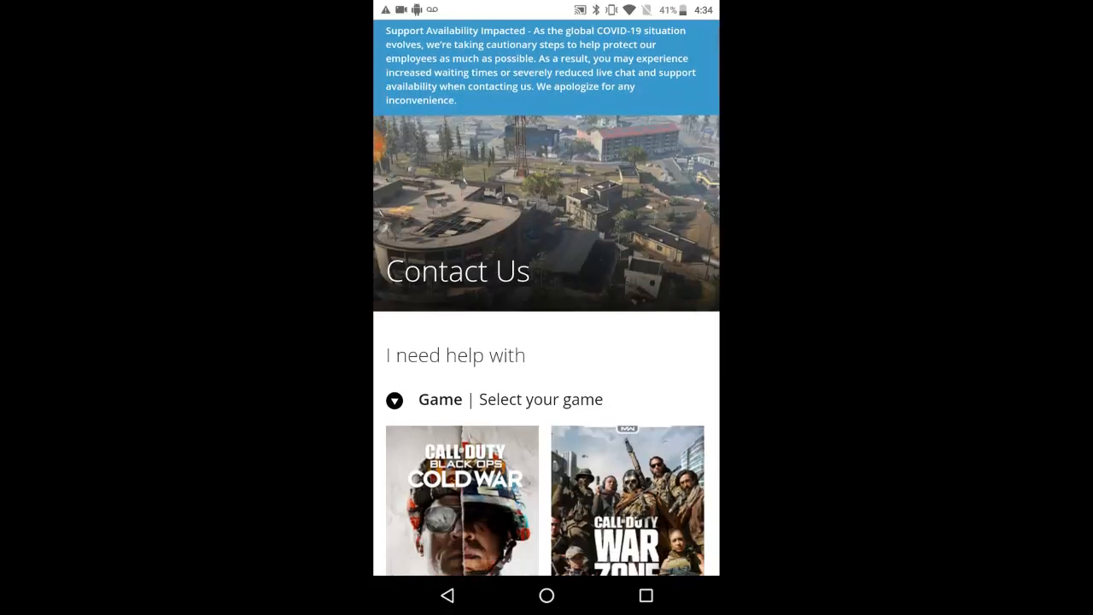
- Scroll the game tiles and choose Call of Duty: Mobile as the game
{"action": "scroll", "scroll_direction": "down", "scroll_amount": 3}
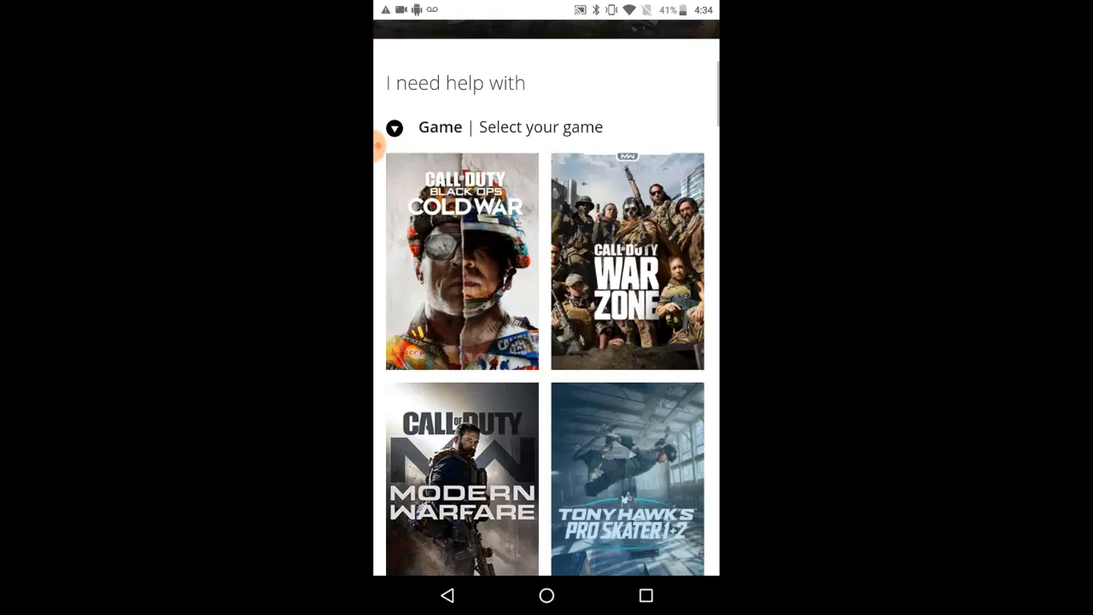
{"action": "scroll", "scroll_direction": "down", "scroll_amount": 3}
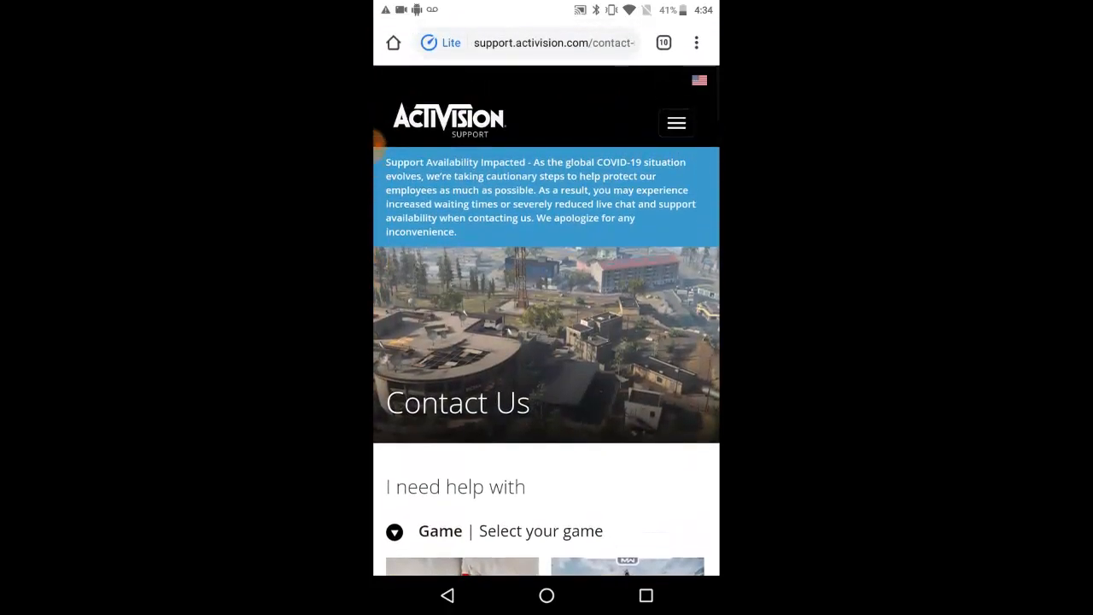
{"action": "scroll", "scroll_direction": "down", "scroll_amount": 3}
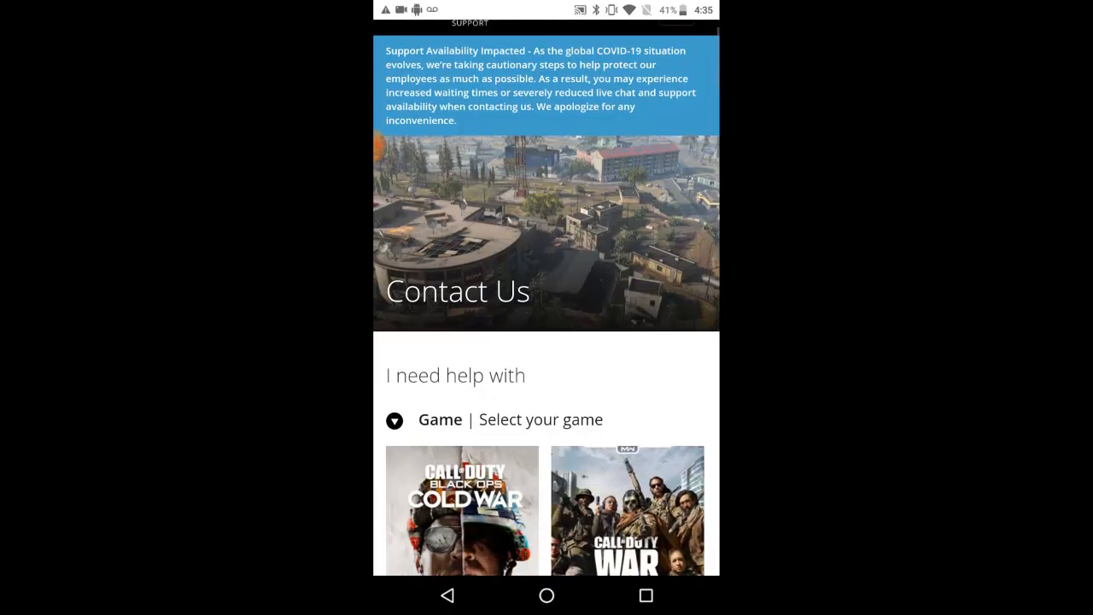
{"action": "scroll", "scroll_direction": "down", "scroll_amount": 3}
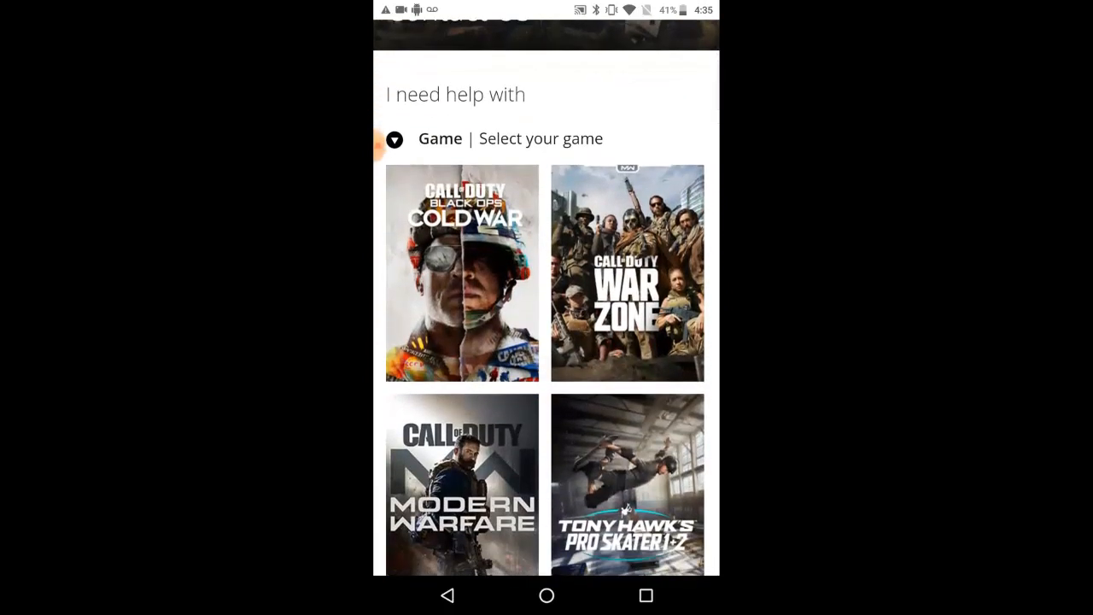
{"action": "scroll", "scroll_direction": "down", "scroll_amount": 3}
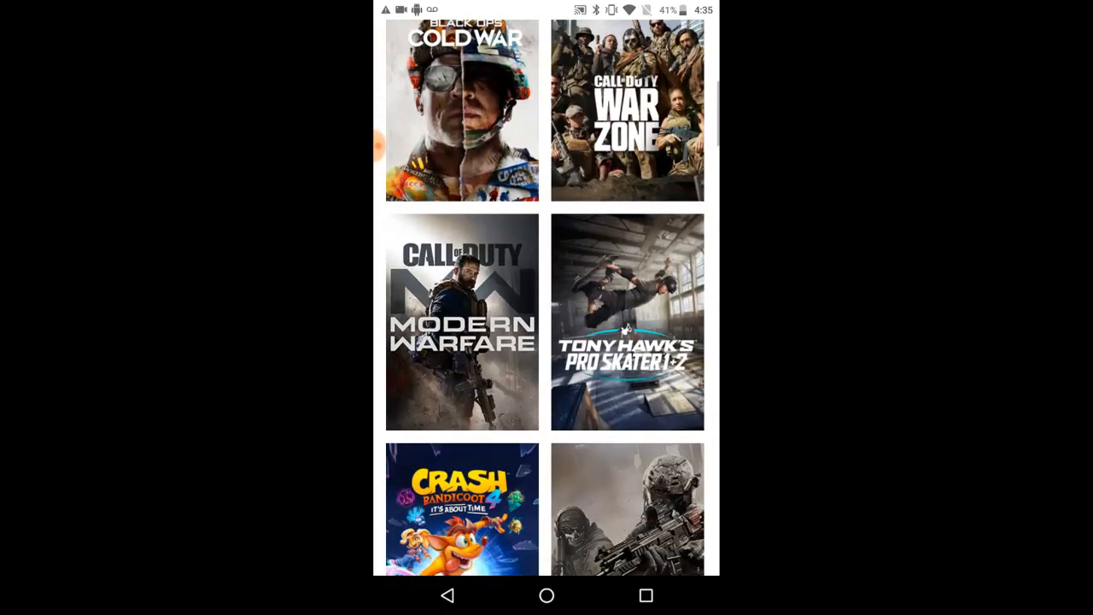
{"action": "scroll", "scroll_direction": "down", "scroll_amount": 3}
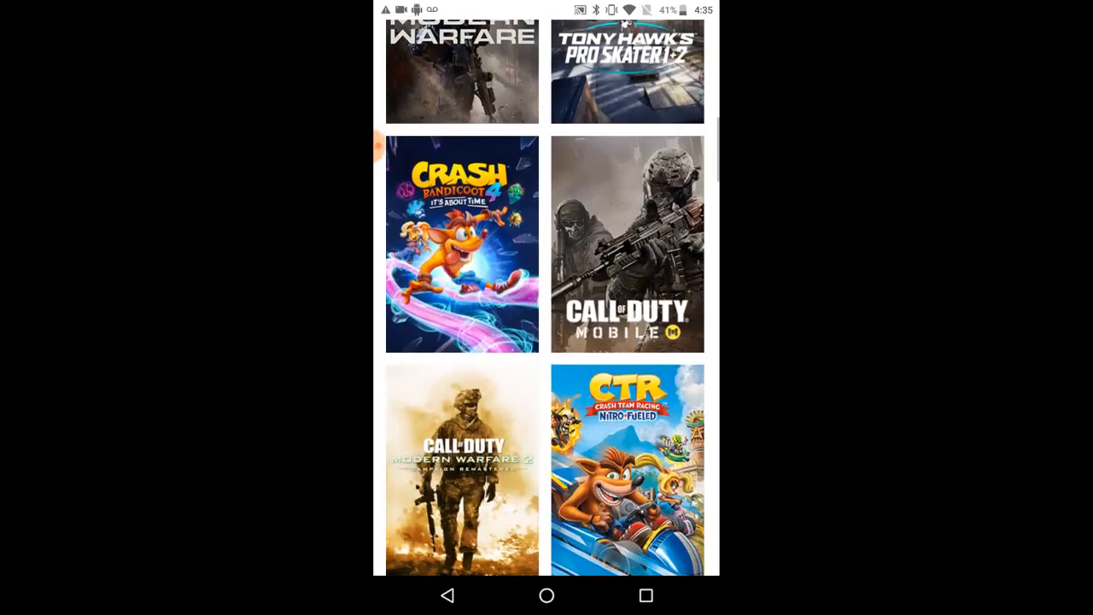
{"action": "scroll", "scroll_direction": "down", "scroll_amount": 3}
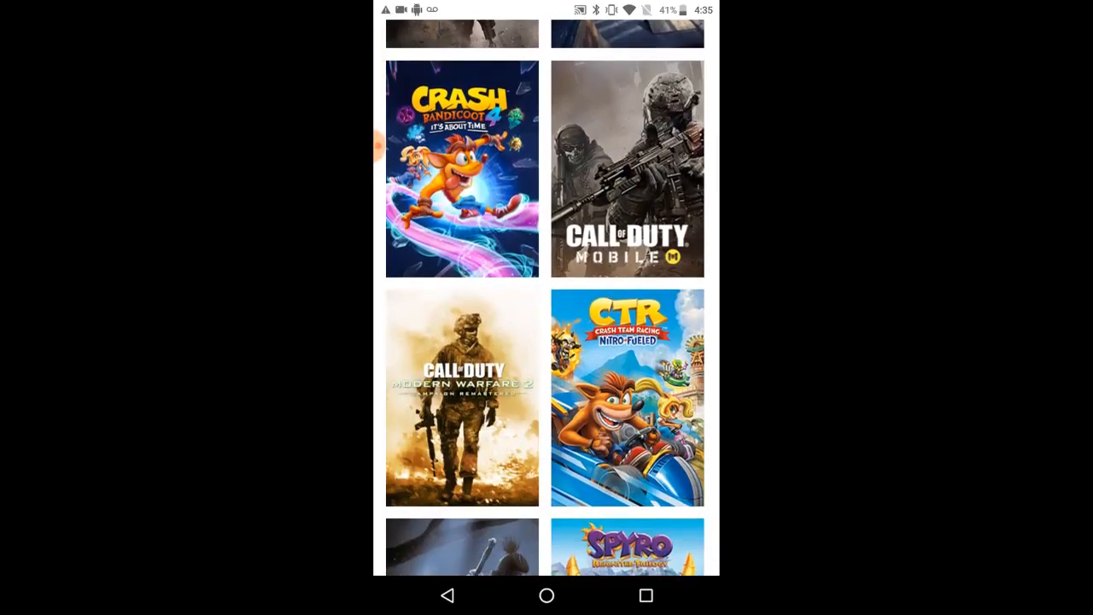
{"action": "left_click", "coordinate": [627, 167]}
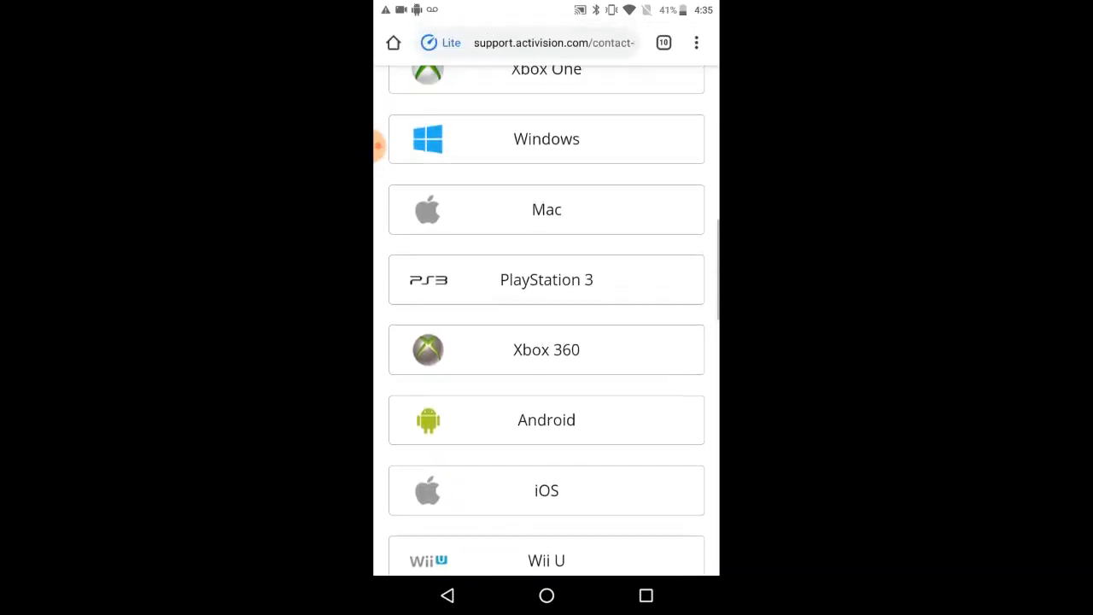
- Choose Android as the platform
{"action": "scroll", "scroll_direction": "up", "scroll_amount": 3}
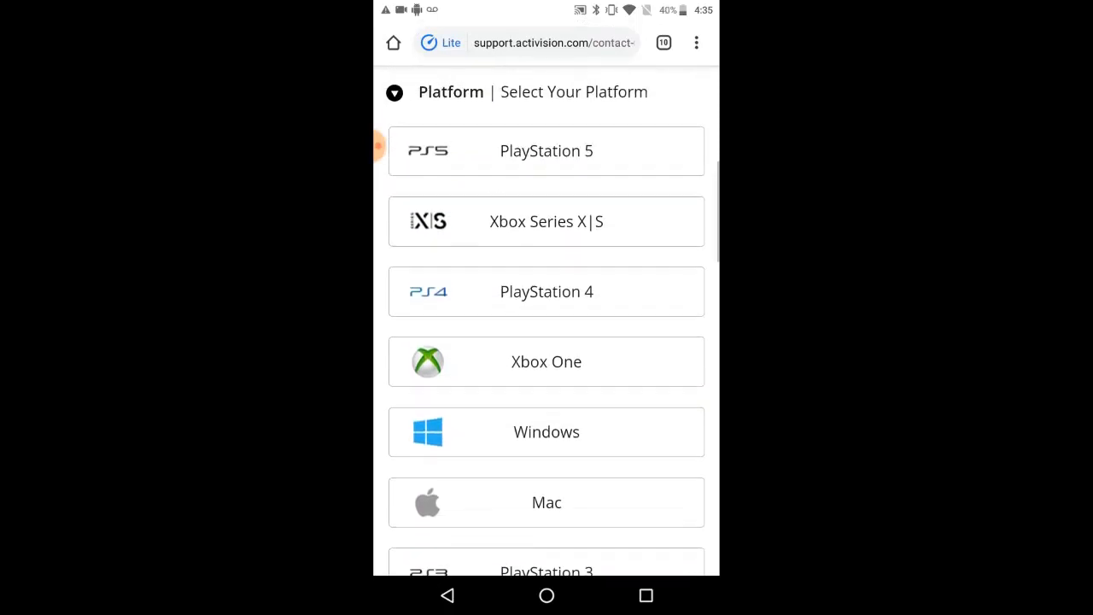
{"action": "scroll", "scroll_direction": "down", "scroll_amount": 3}
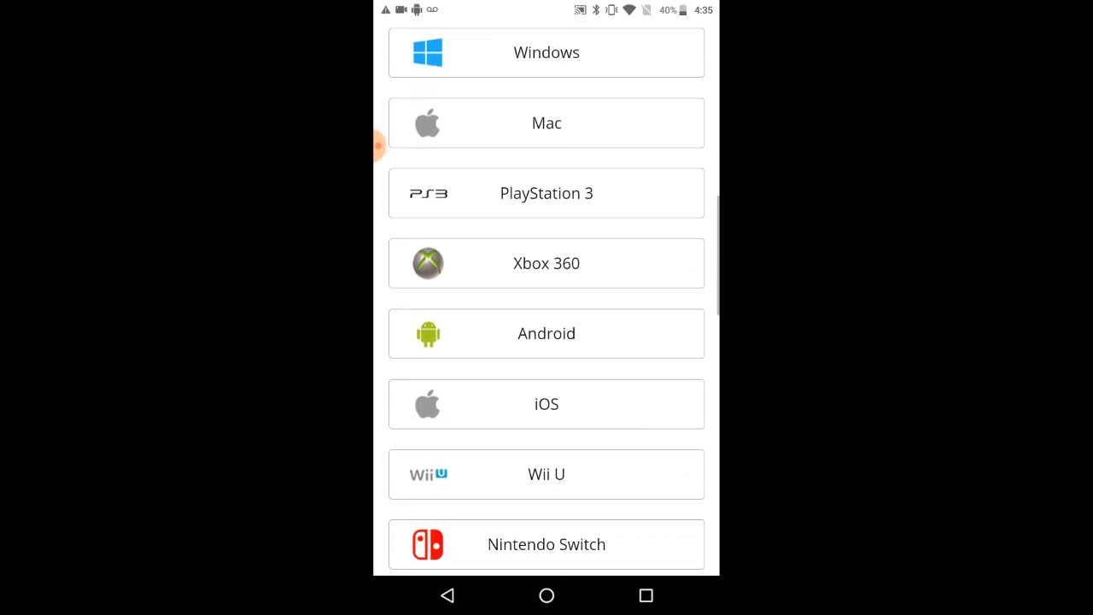
{"action": "left_click", "coordinate": [546, 333]}
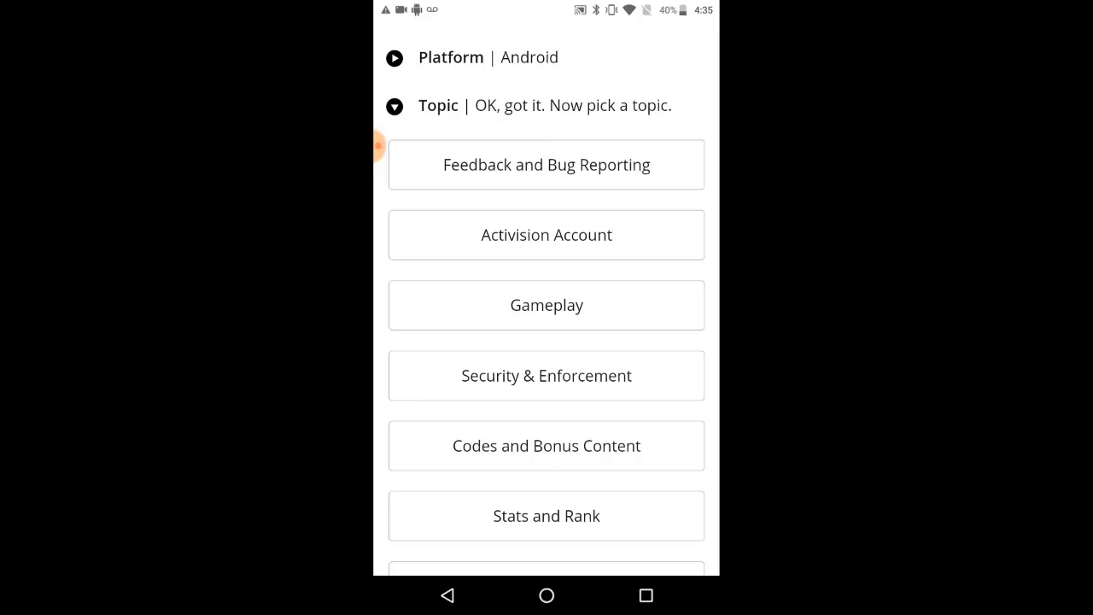
- Pick Activision Account as the help topic
{"action": "scroll", "scroll_direction": "up", "scroll_amount": 3}
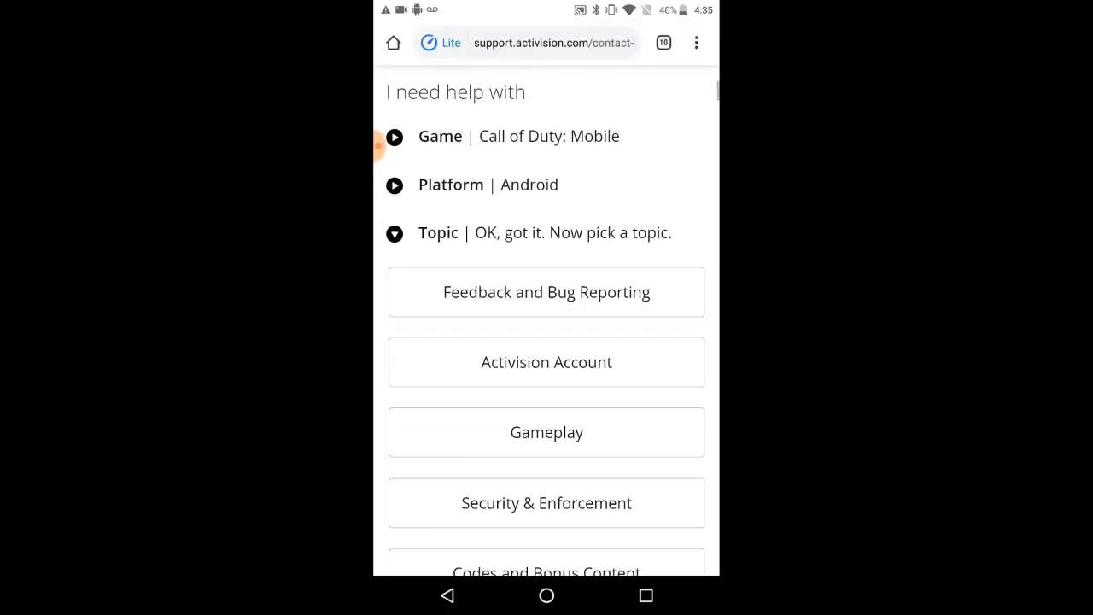
{"action": "scroll", "scroll_direction": "up", "scroll_amount": 3}
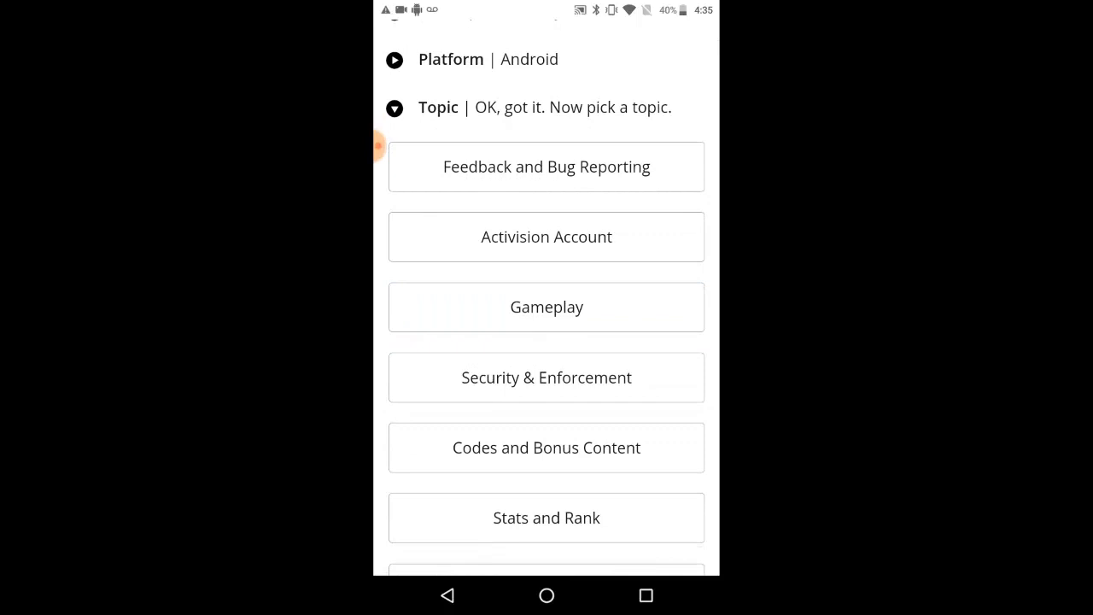
{"action": "left_click", "coordinate": [546, 237]}
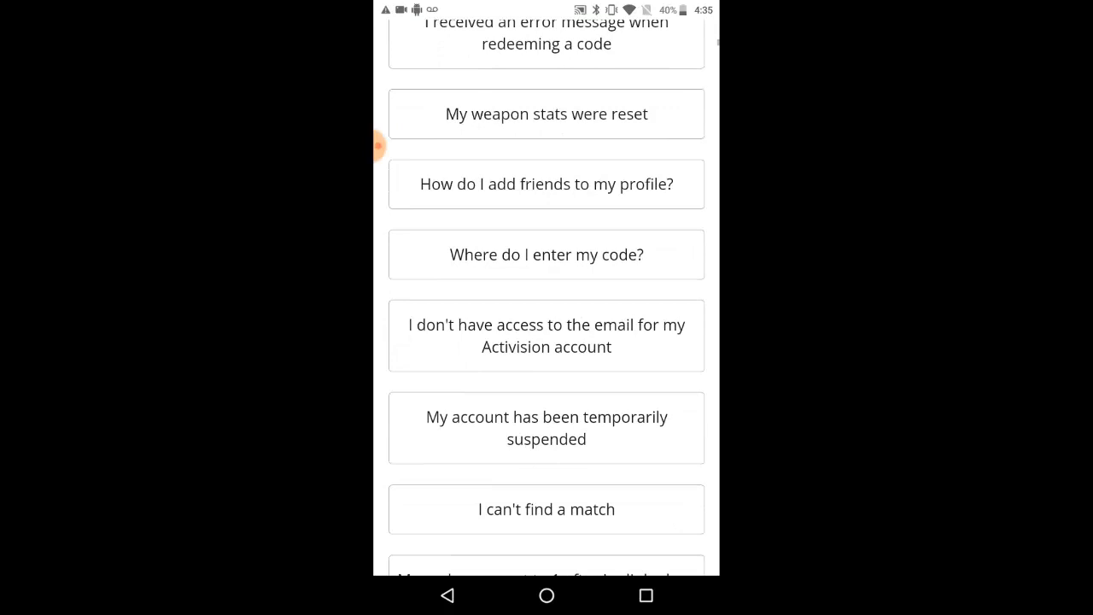
- Scroll the issue list and choose 'My game crashes or freezes'
{"action": "scroll", "scroll_direction": "down", "scroll_amount": 3}
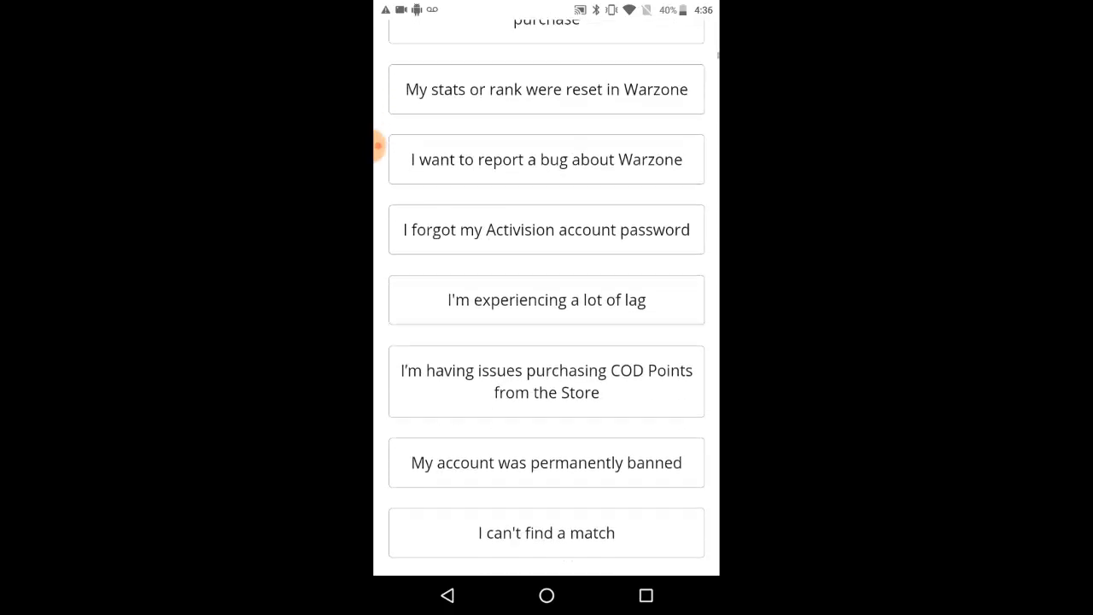
{"action": "scroll", "scroll_direction": "down", "scroll_amount": 3}
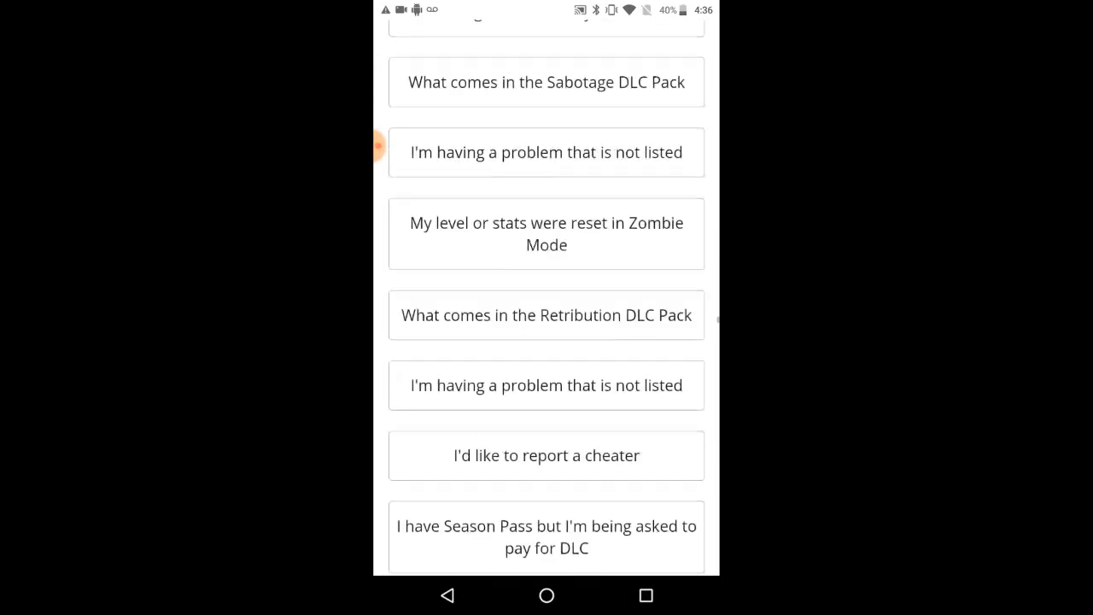
{"action": "scroll", "scroll_direction": "down", "scroll_amount": 3}
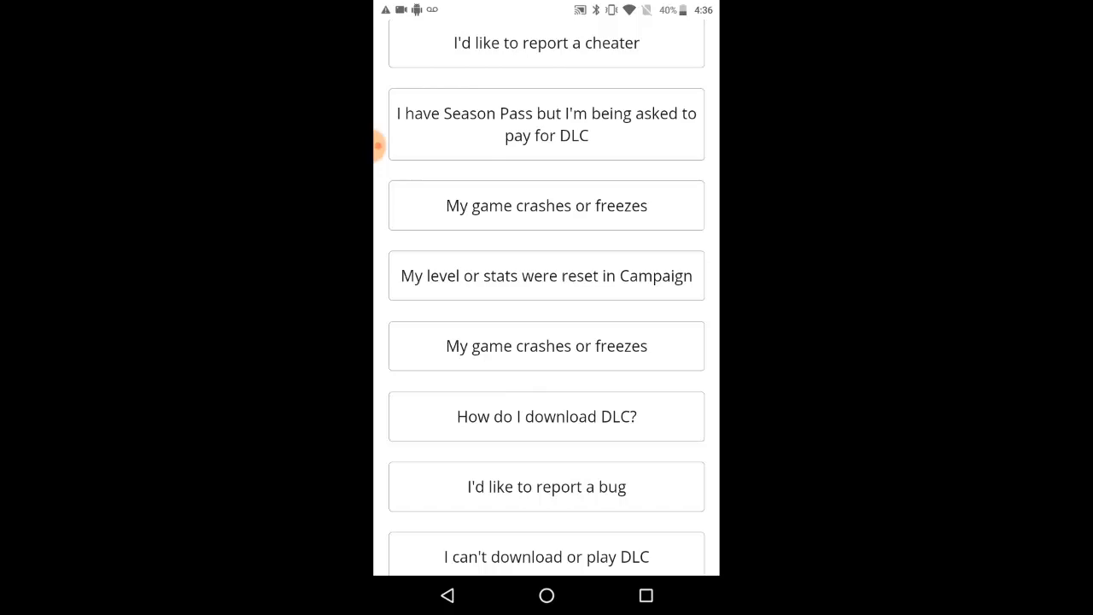
{"action": "left_click", "coordinate": [546, 486]}
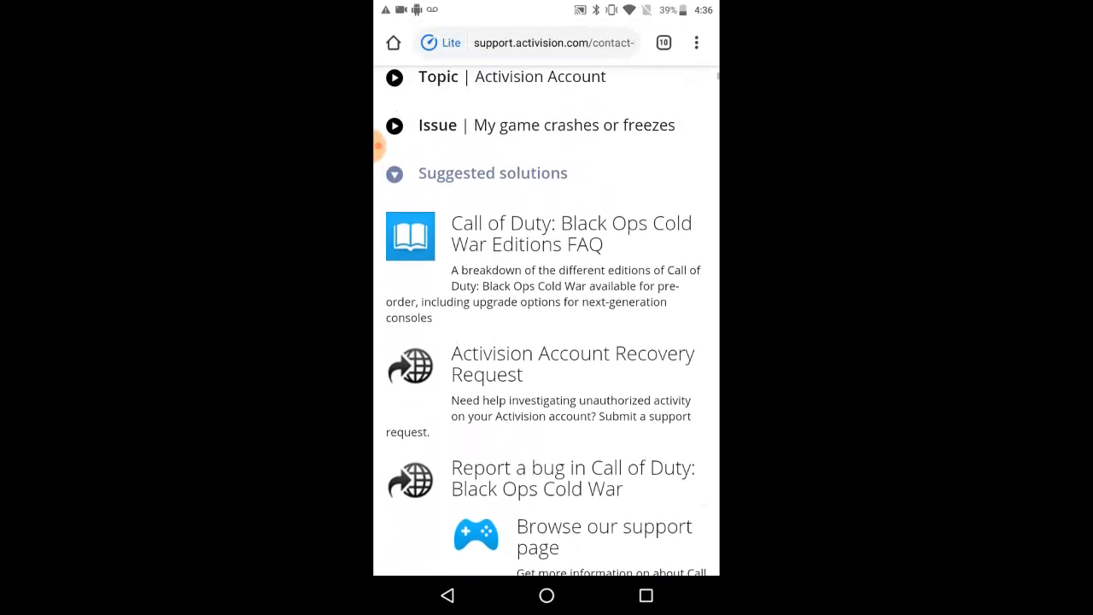
- Scroll through the Black Ops Cold War and Crash Team Racing support results until the page errors
{"action": "scroll", "scroll_direction": "down", "scroll_amount": 3}
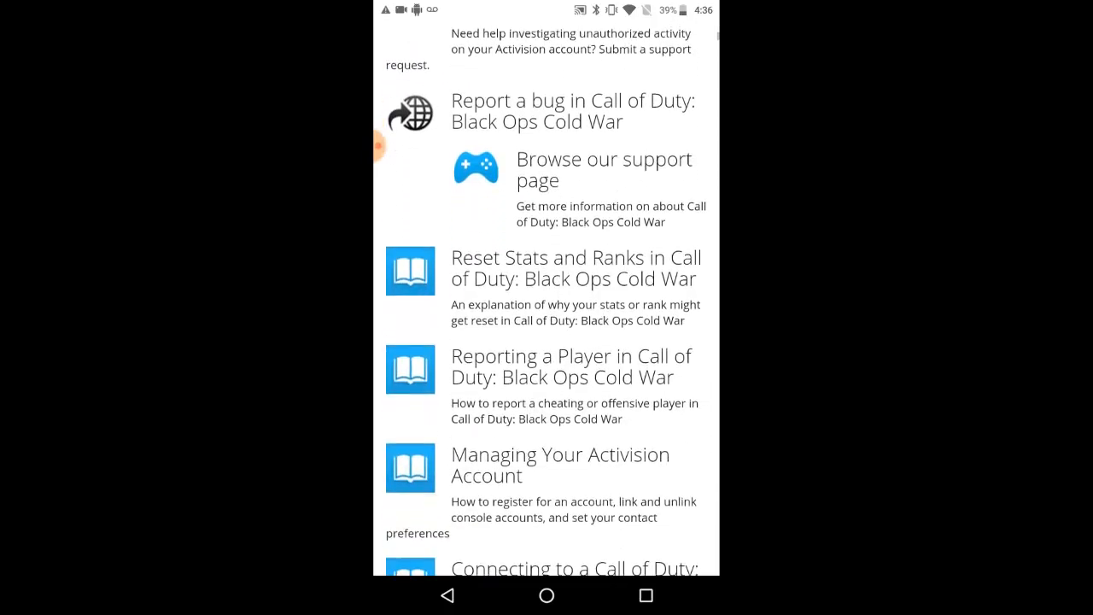
{"action": "scroll", "scroll_direction": "down", "scroll_amount": 3}
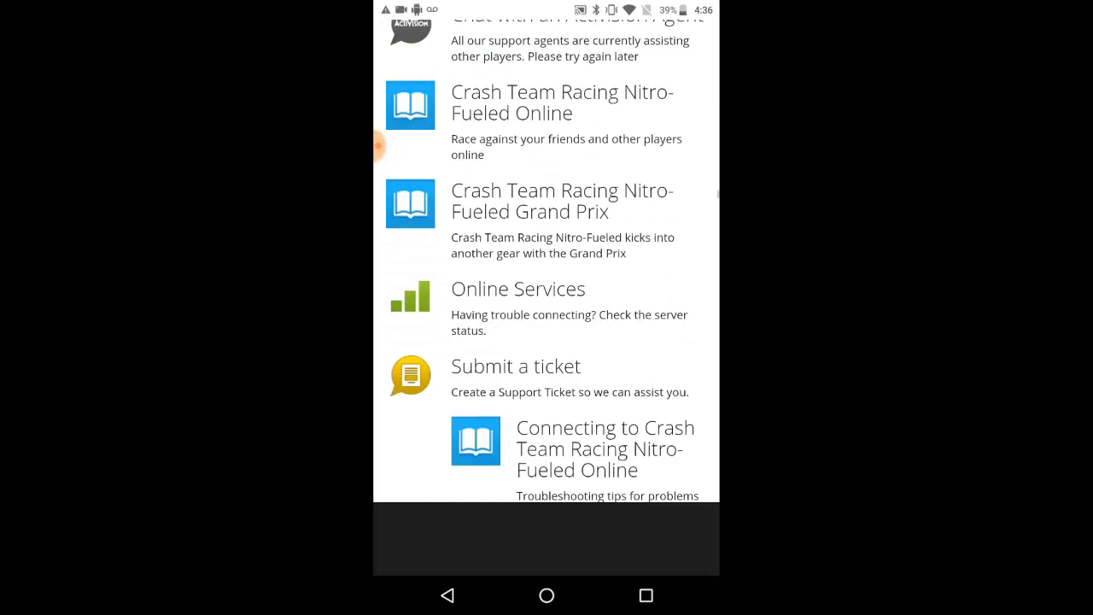
{"action": "scroll", "scroll_direction": "down", "scroll_amount": 3}
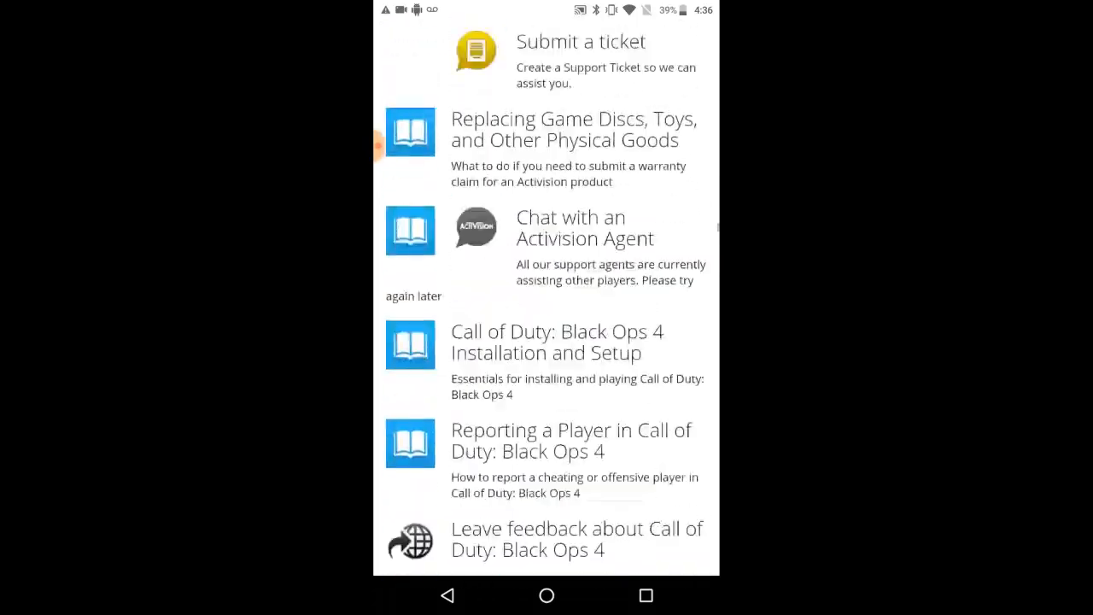
{"action": "scroll", "scroll_direction": "down", "scroll_amount": 3}
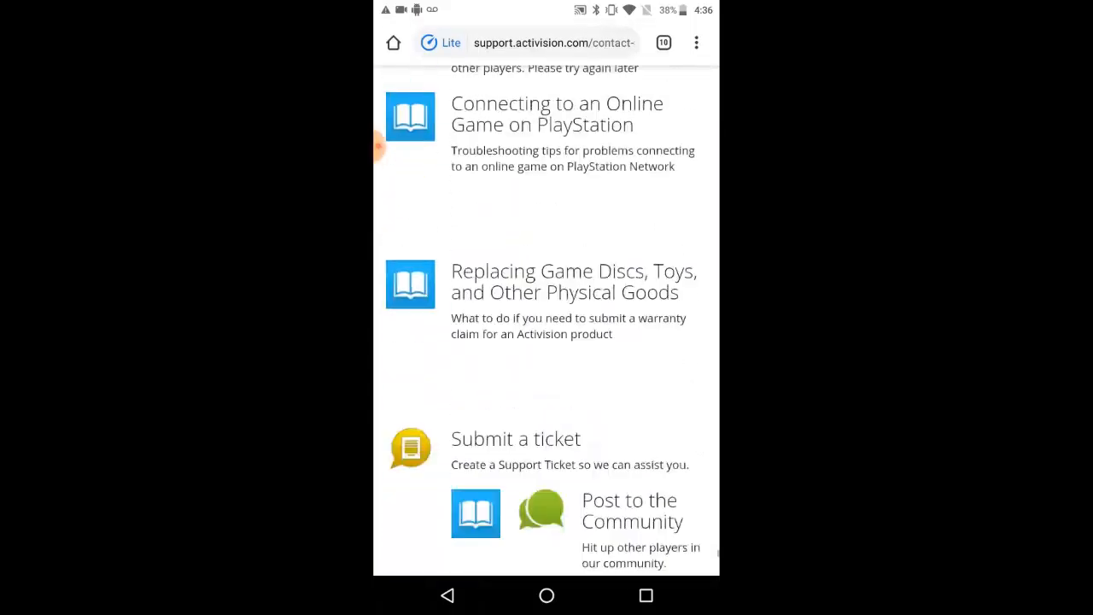
{"action": "scroll", "scroll_direction": "down", "scroll_amount": 3}
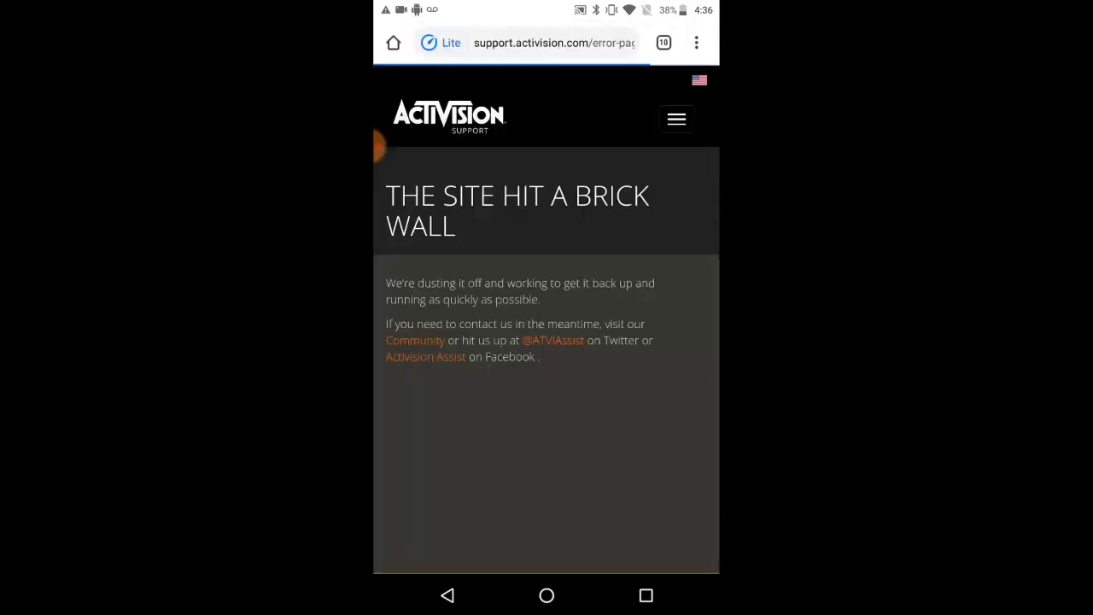
- Scroll the error page to its footer and return to the Contact Support page
{"action": "scroll", "scroll_direction": "down", "scroll_amount": 3}
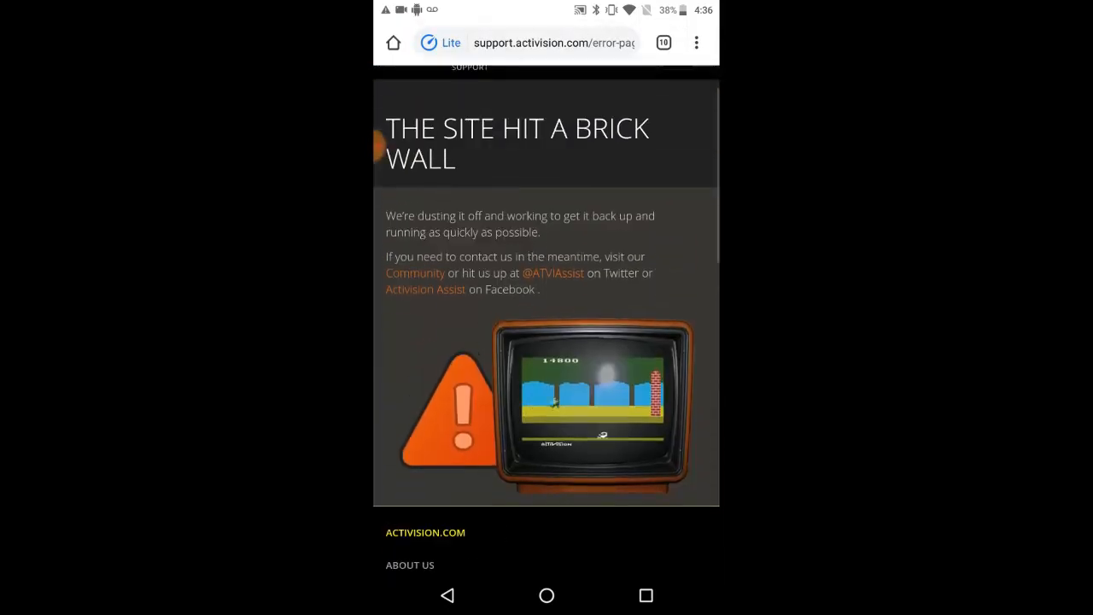
{"action": "scroll", "scroll_direction": "up", "scroll_amount": 3}
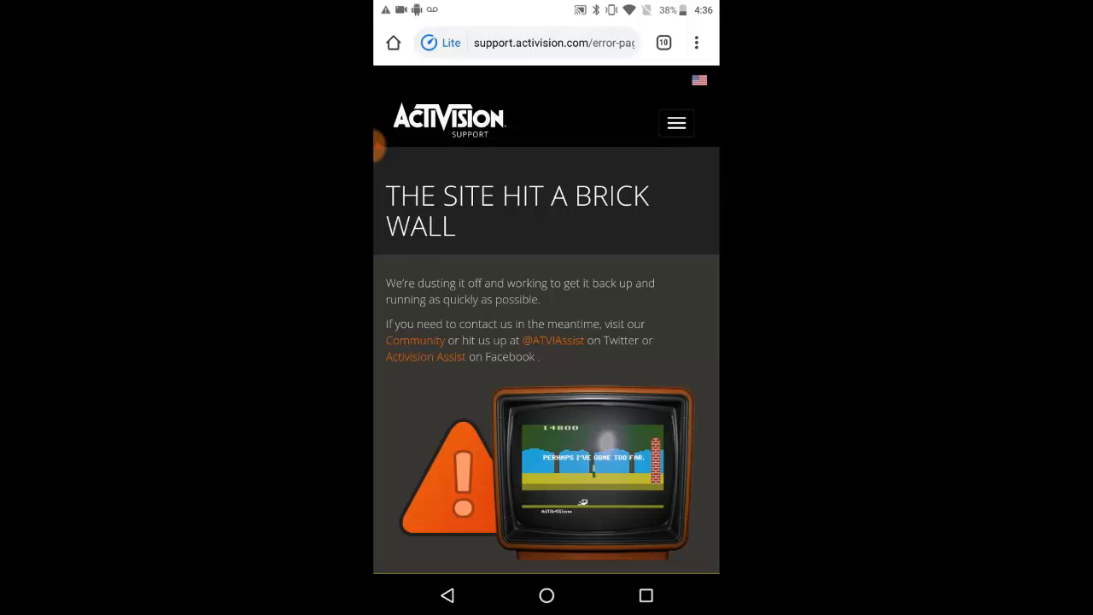
{"action": "scroll", "scroll_direction": "down", "scroll_amount": 3}
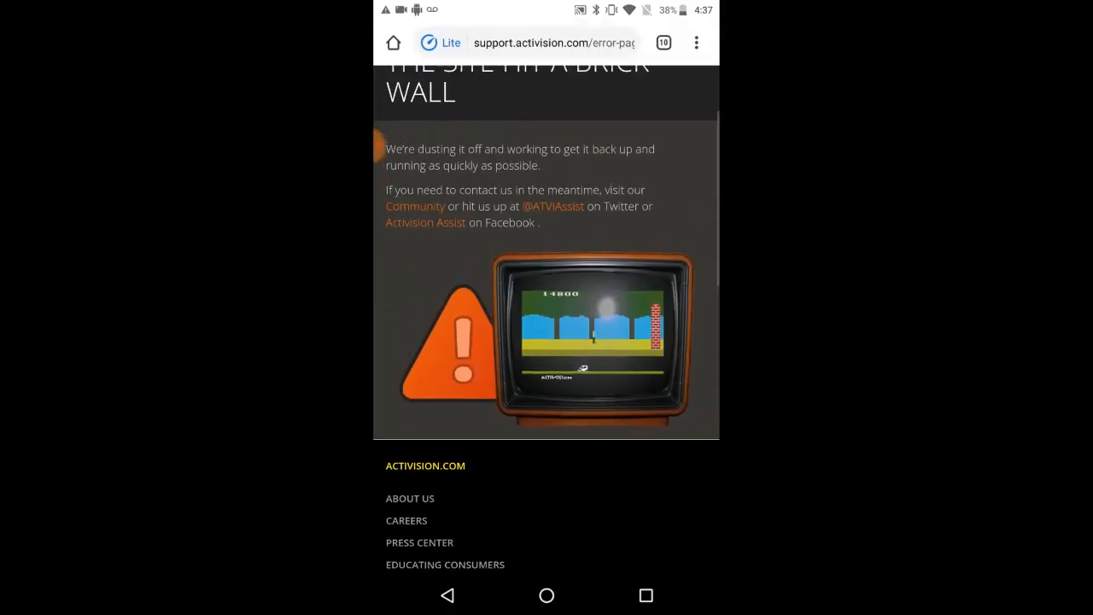
{"action": "scroll", "scroll_direction": "down", "scroll_amount": 3}
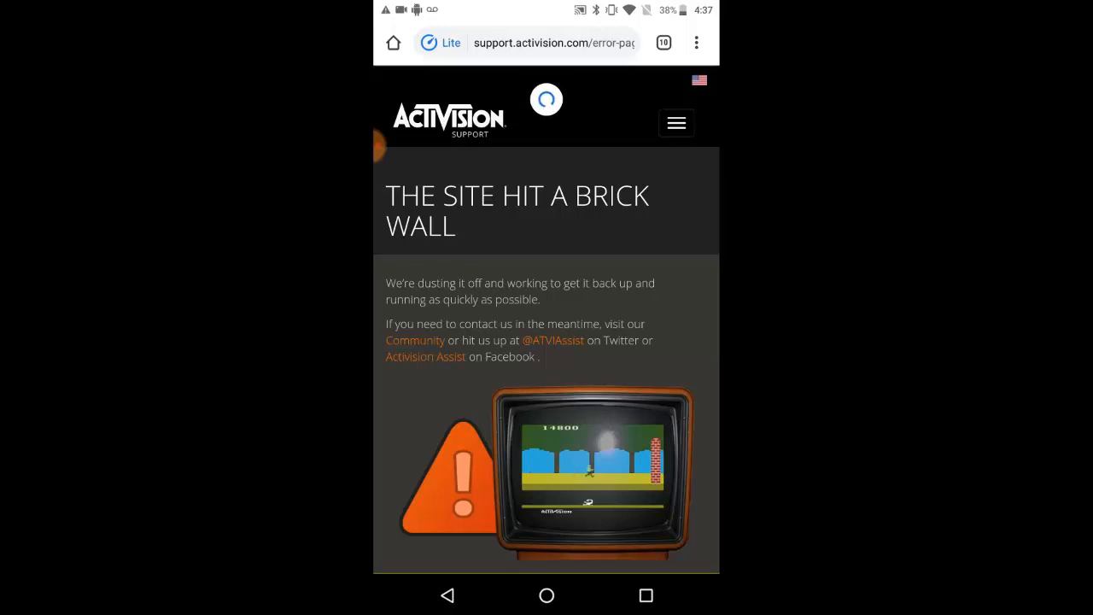
{"action": "scroll", "scroll_direction": "down", "scroll_amount": 3}
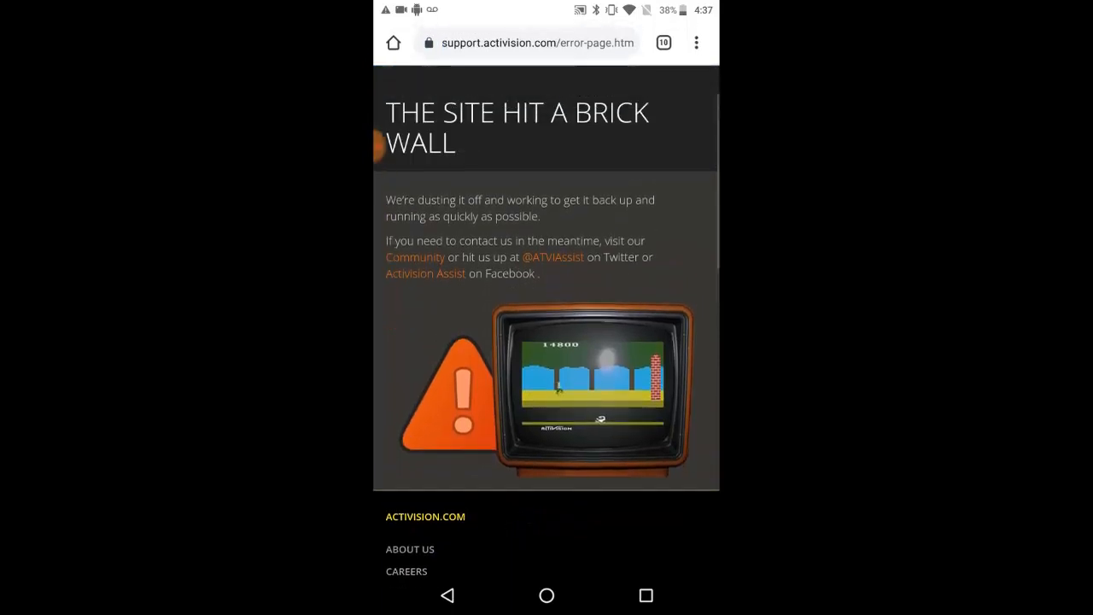
{"action": "scroll", "scroll_direction": "down", "scroll_amount": 3}
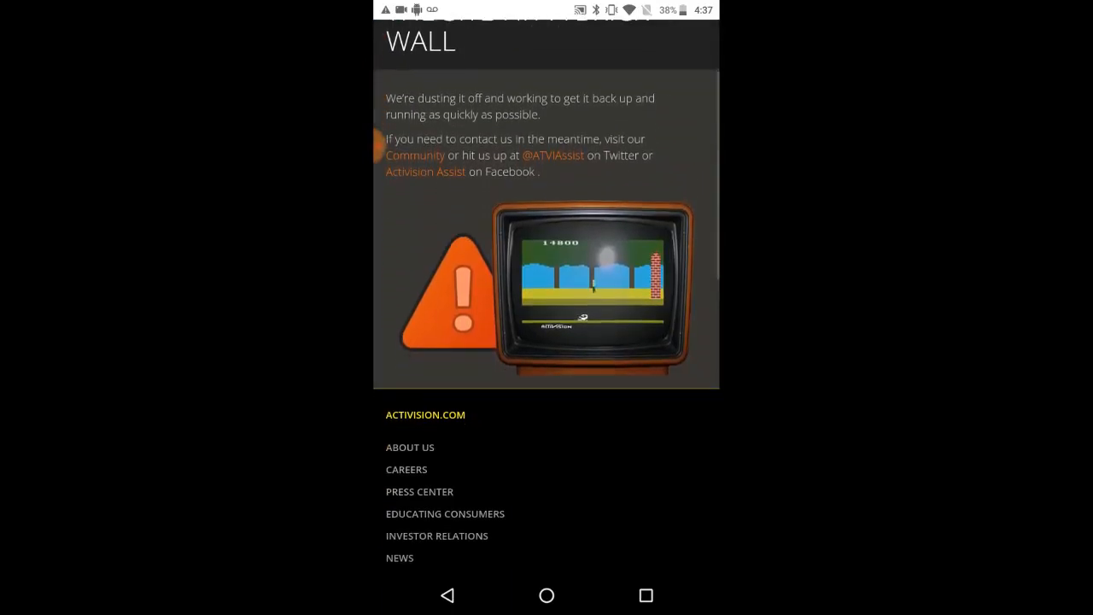
{"action": "scroll", "scroll_direction": "down", "scroll_amount": 3}
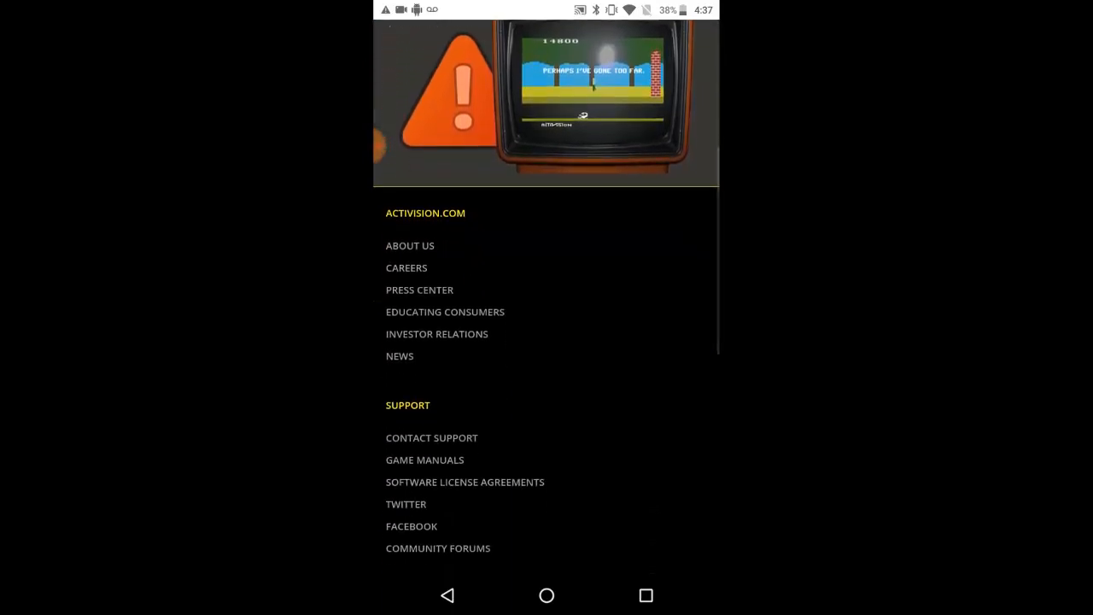
{"action": "left_click", "coordinate": [431, 437]}
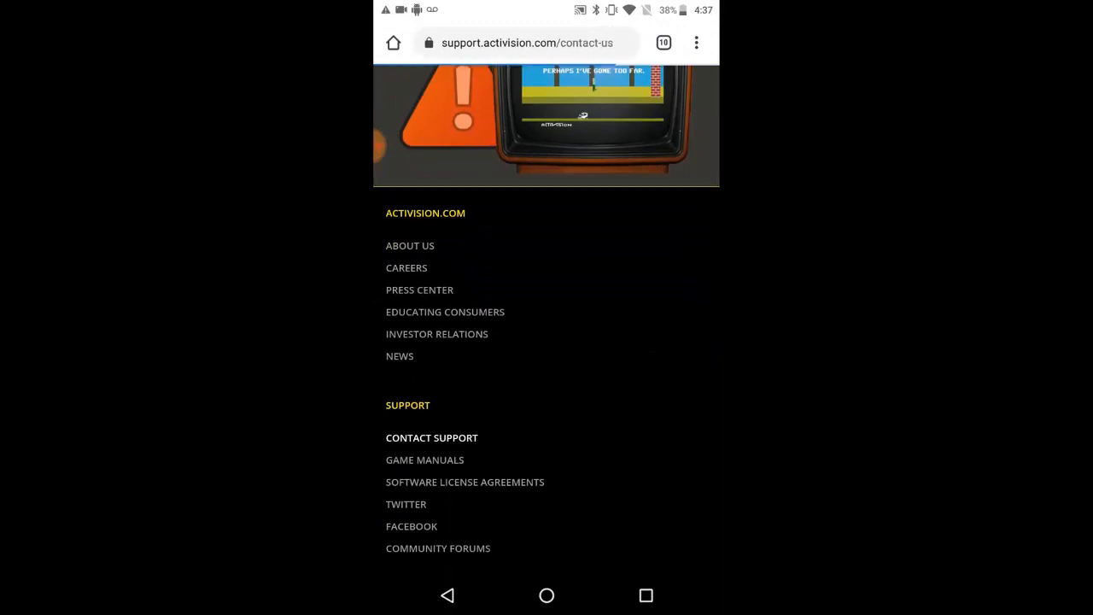
{"action": "scroll", "scroll_direction": "up", "scroll_amount": 3}
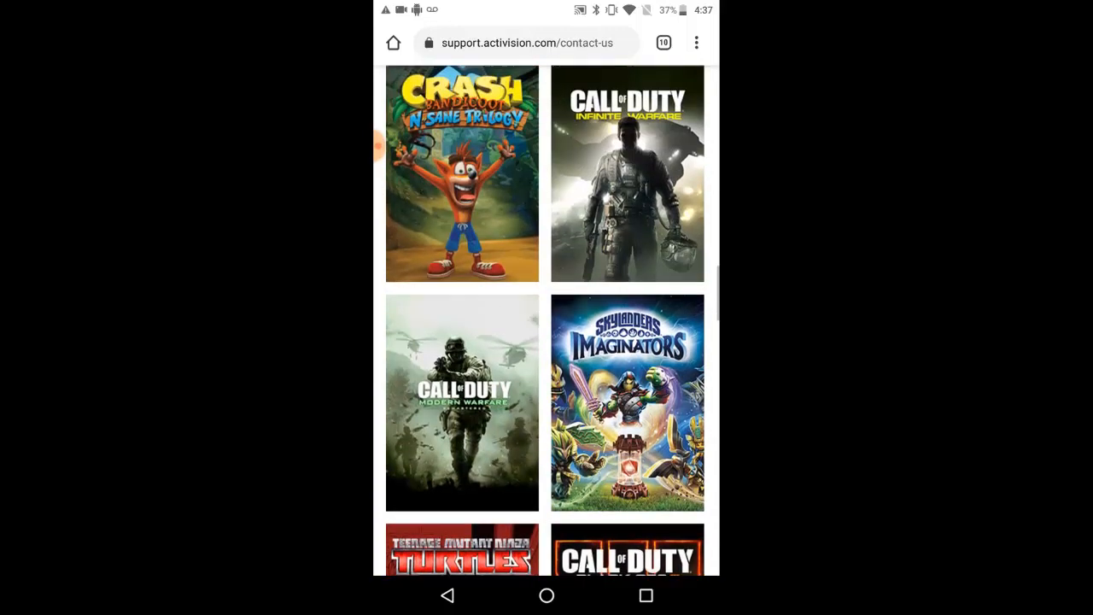
- Pick the Call of Duty: Mobile tile from the game grid again
{"action": "scroll", "scroll_direction": "down", "scroll_amount": 3}
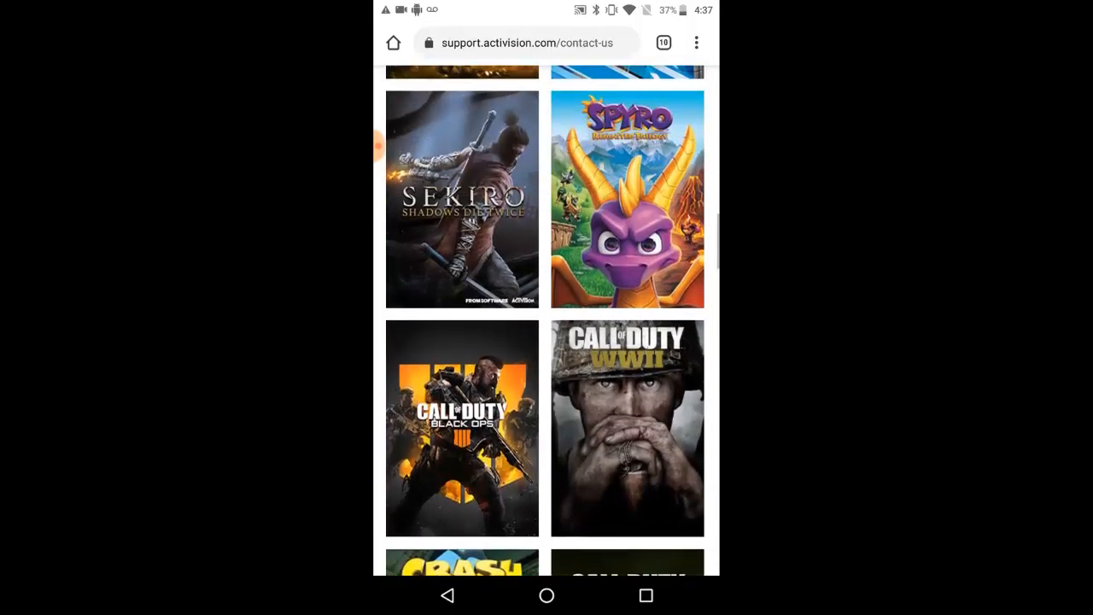
{"action": "scroll", "scroll_direction": "down", "scroll_amount": 3}
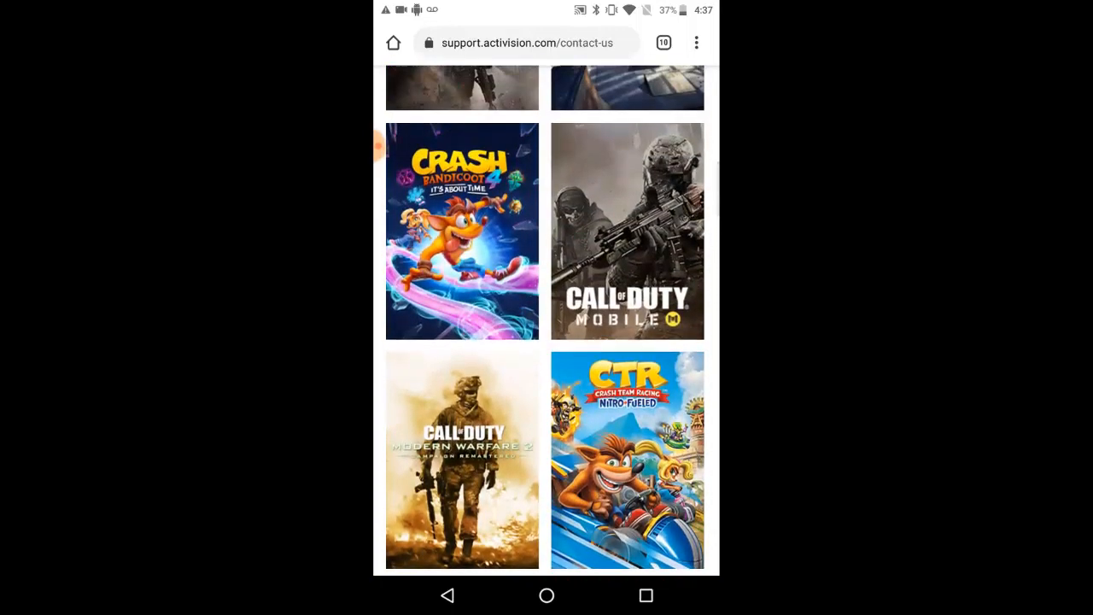
{"action": "left_click", "coordinate": [627, 231]}
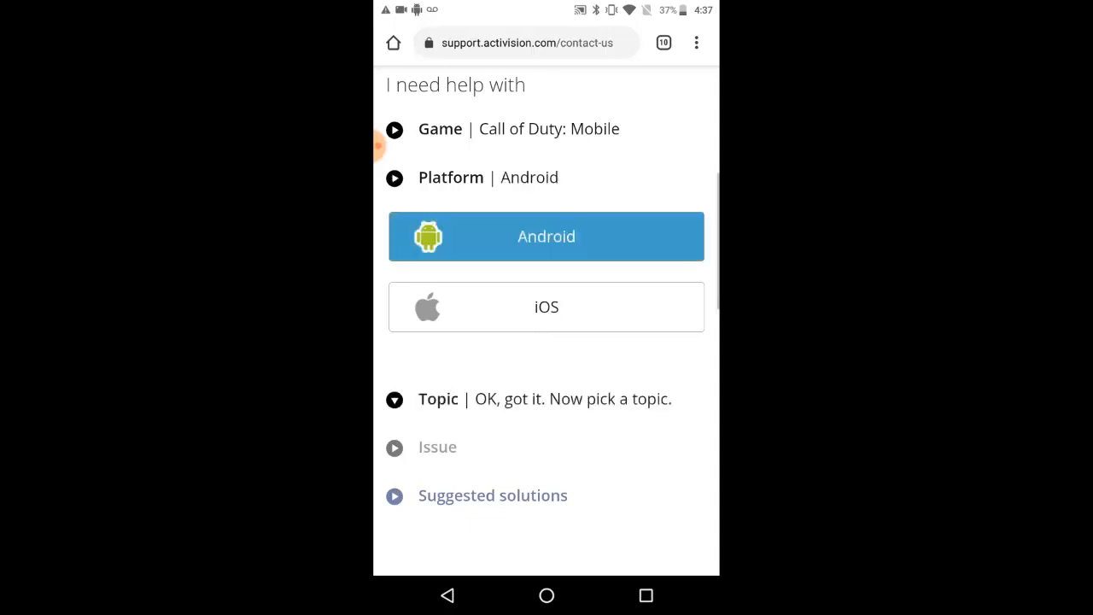
- Choose Gameplay Questions as the topic and open the Call of Duty: Mobile suggestions article
{"action": "scroll", "scroll_direction": "down", "scroll_amount": 3}
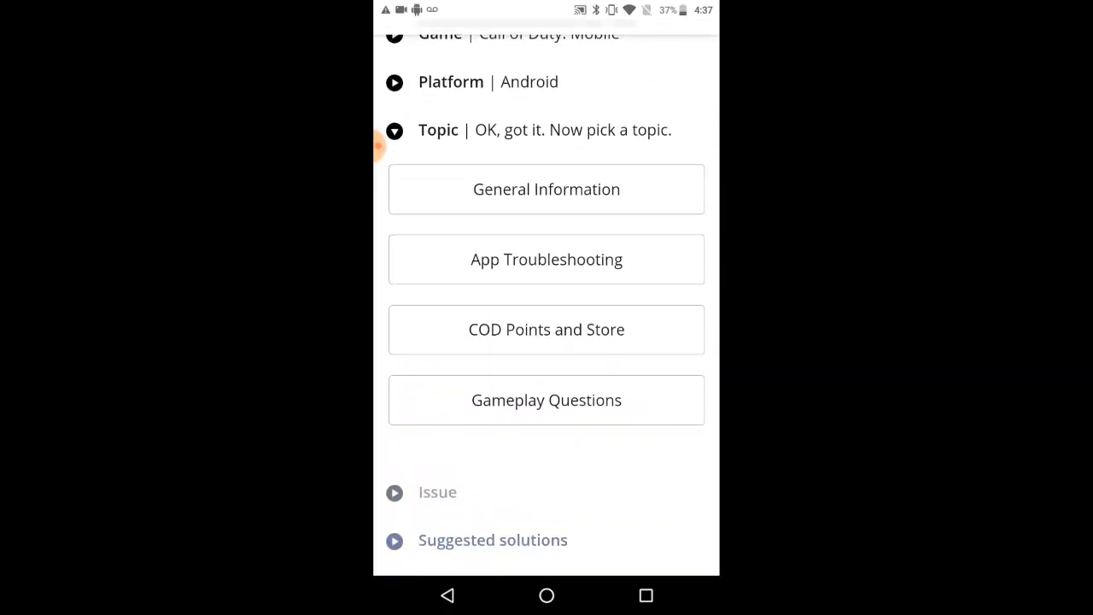
{"action": "scroll", "scroll_direction": "up", "scroll_amount": 3}
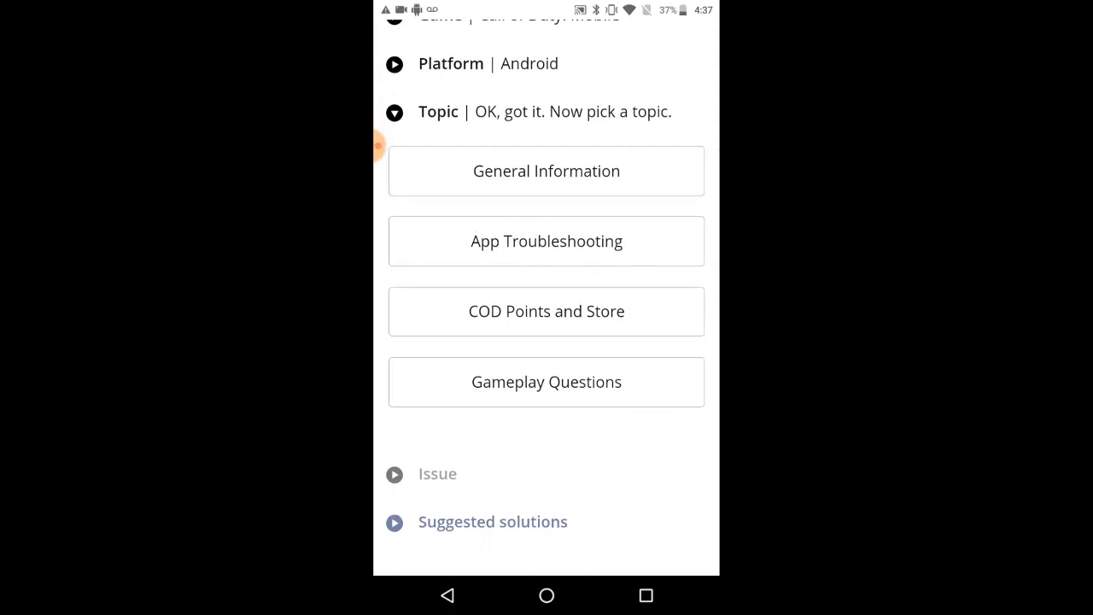
{"action": "left_click", "coordinate": [545, 381]}
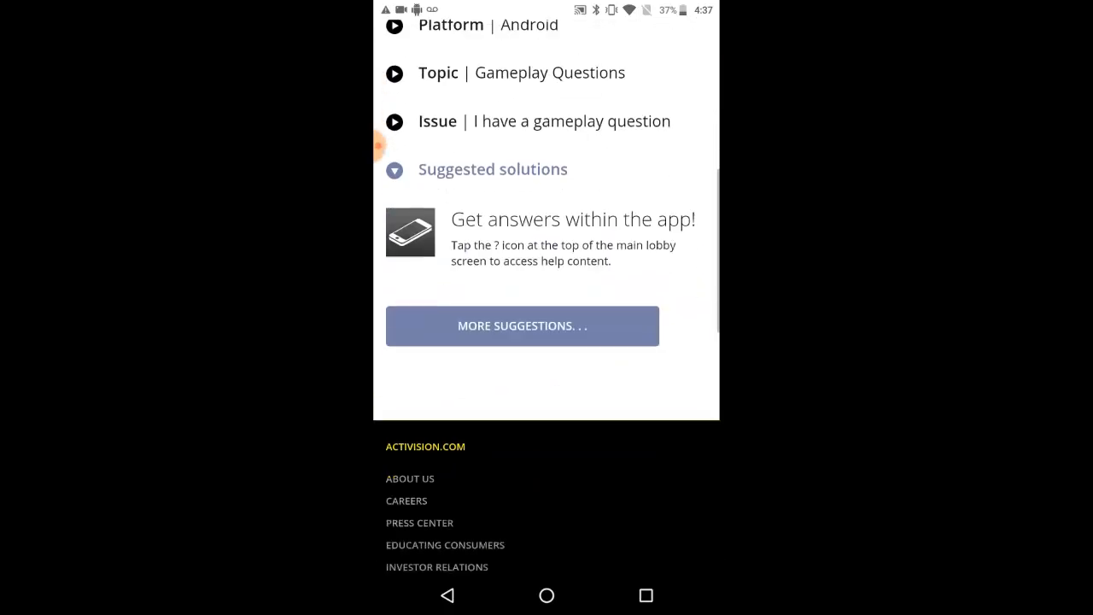
{"action": "scroll", "scroll_direction": "down", "scroll_amount": 3}
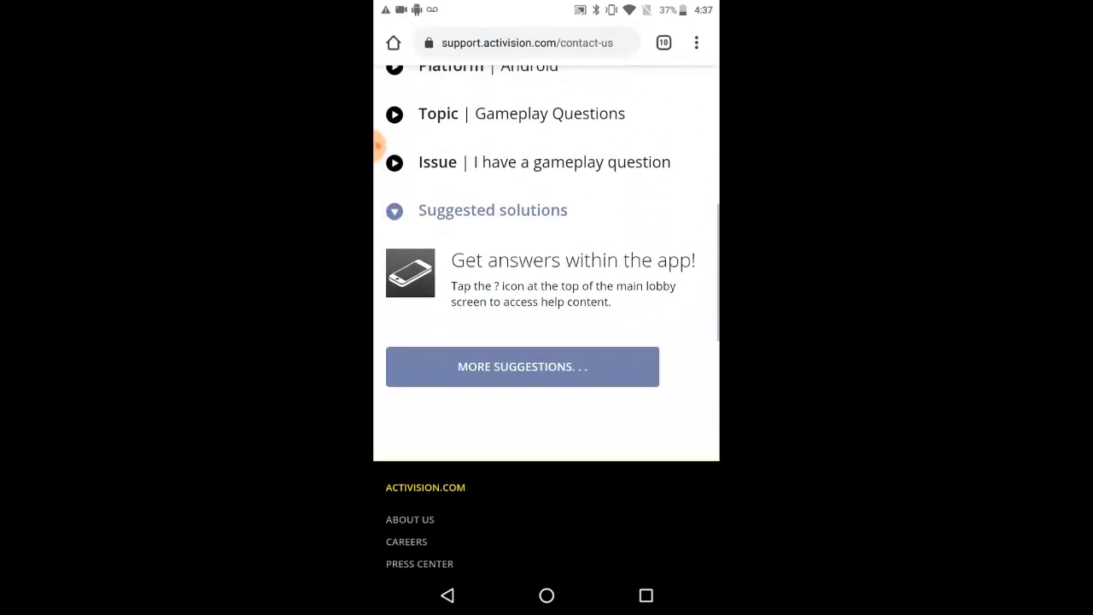
{"action": "scroll", "scroll_direction": "up", "scroll_amount": 3}
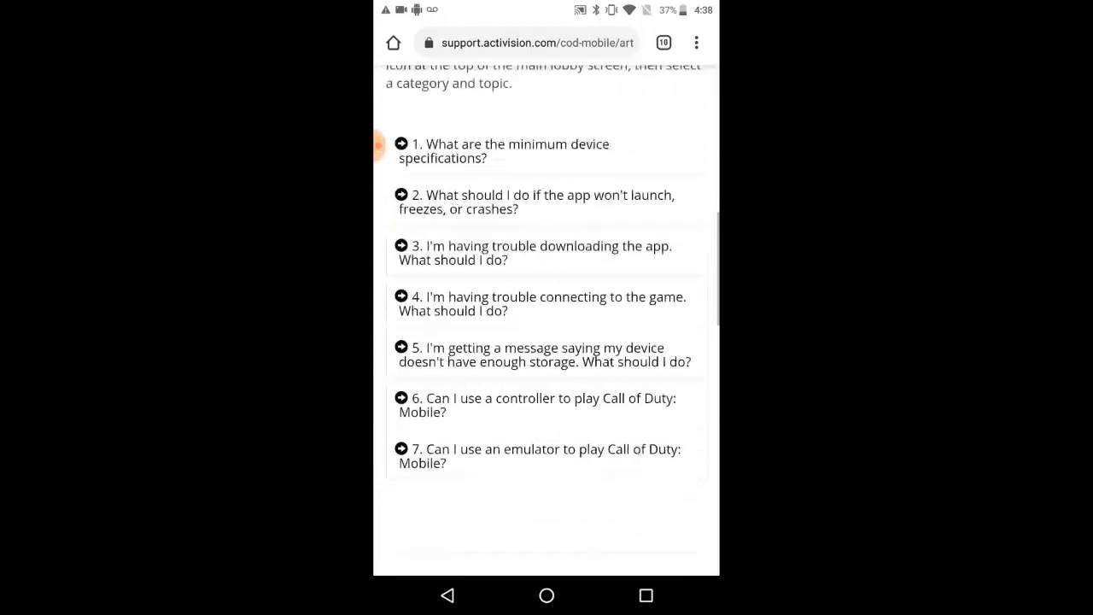
- Scroll through the FAQ article and head back to the contact form
{"action": "scroll", "scroll_direction": "down", "scroll_amount": 3}
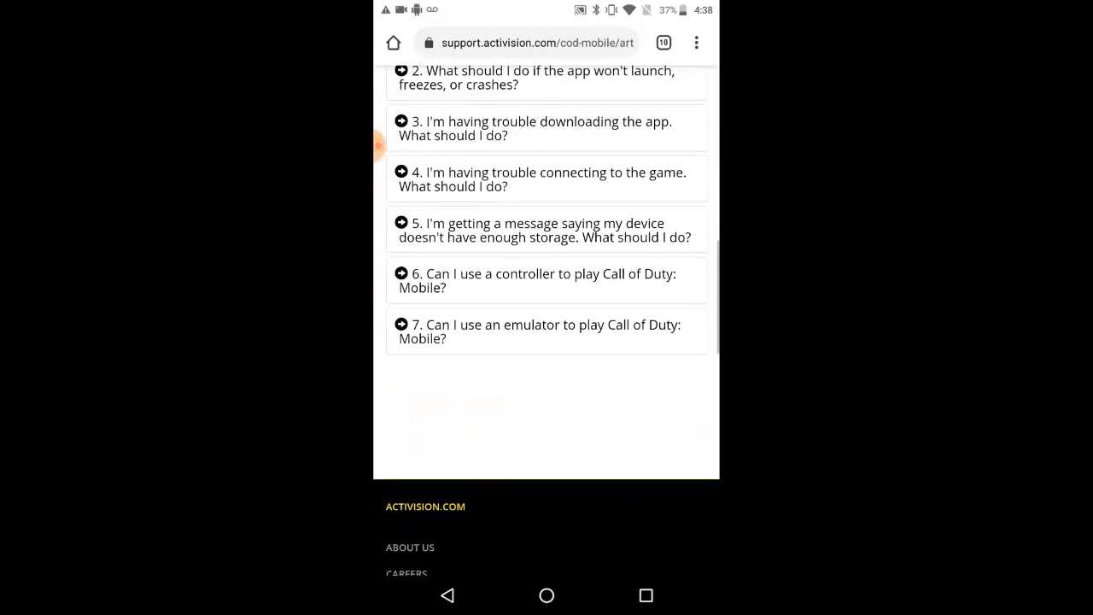
{"action": "scroll", "scroll_direction": "up", "scroll_amount": 3}
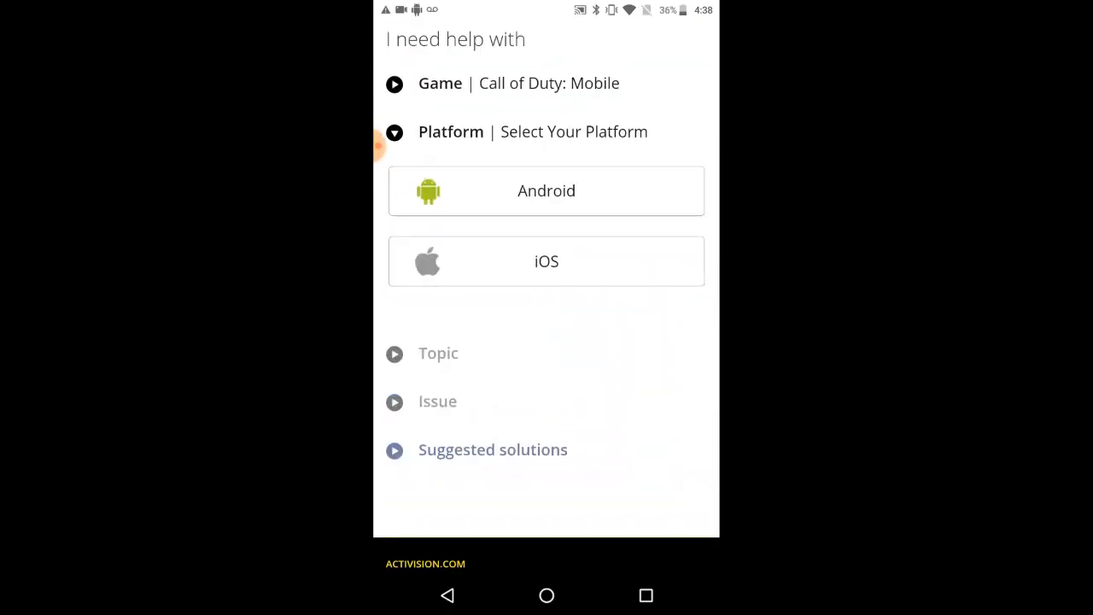
- Set platform Android, topic General Information and issue 'I have a question about the game'
{"action": "left_click", "coordinate": [545, 190]}
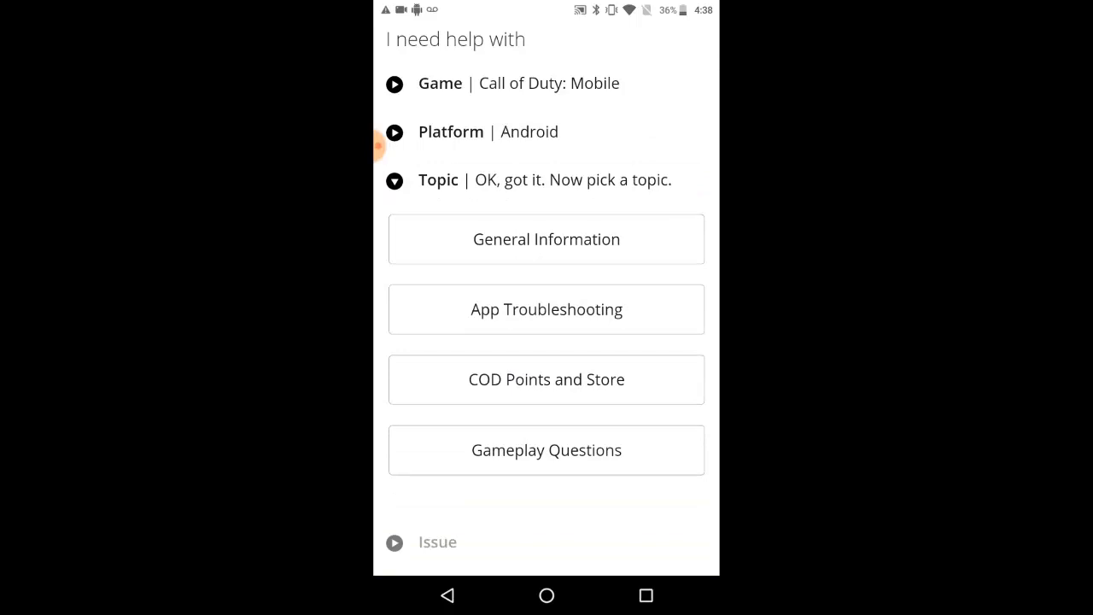
{"action": "left_click", "coordinate": [545, 238]}
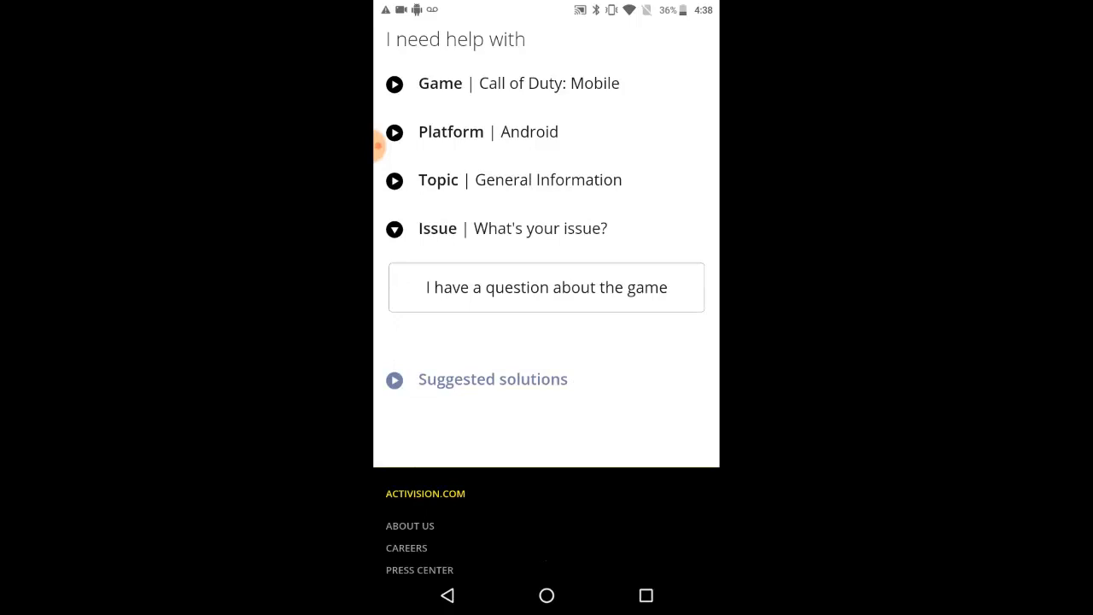
{"action": "left_click", "coordinate": [547, 287]}
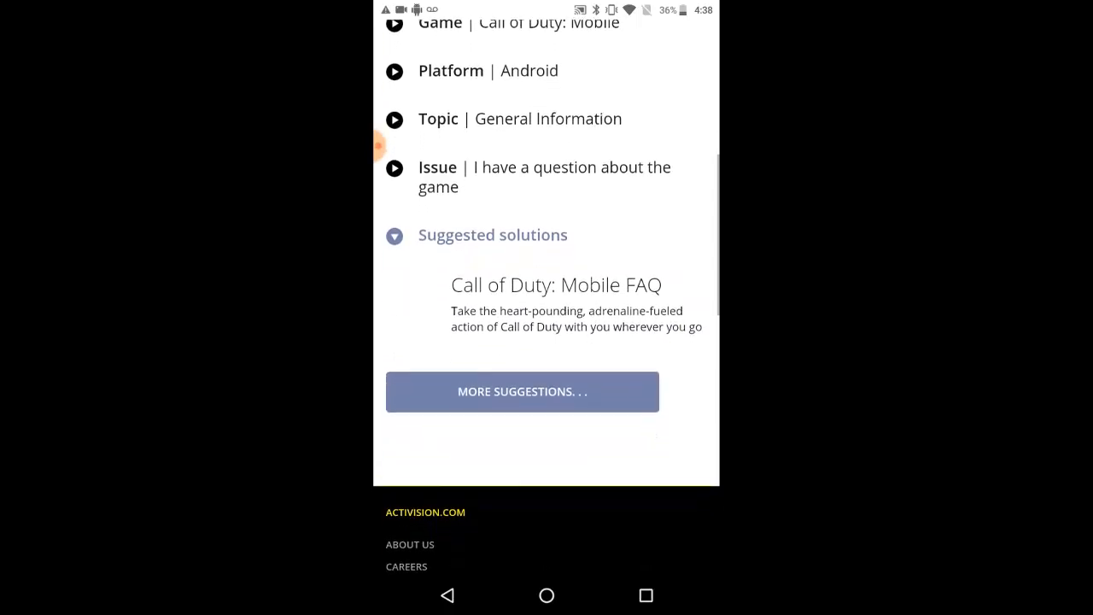
{"action": "scroll", "scroll_direction": "down", "scroll_amount": 3}
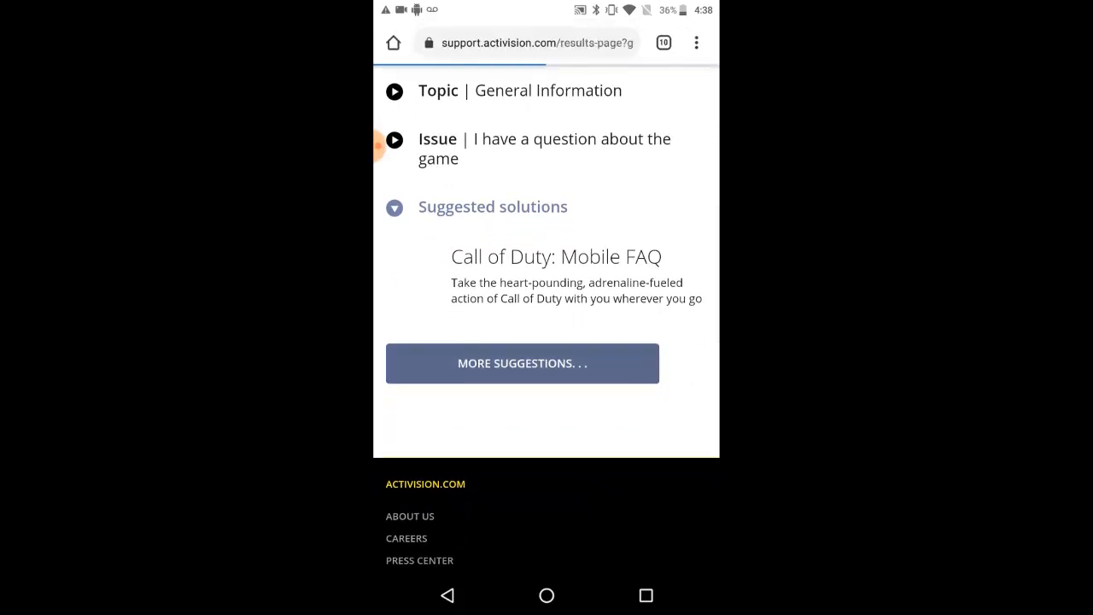
- Load more support suggestions and scroll down through the Contact Us results
{"action": "left_click", "coordinate": [522, 363]}
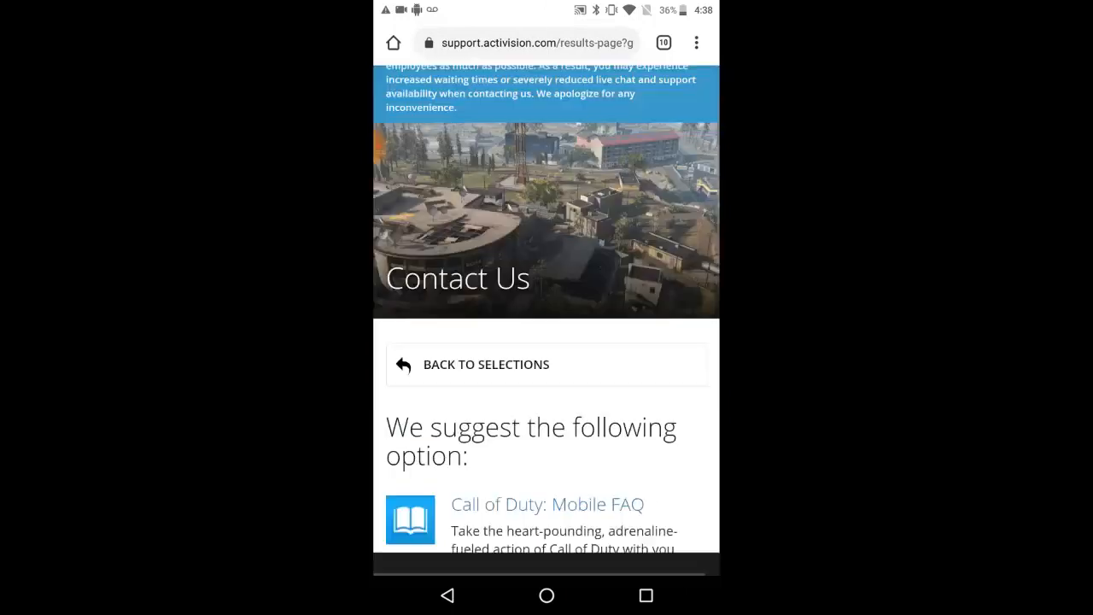
{"action": "scroll", "scroll_direction": "down", "scroll_amount": 3}
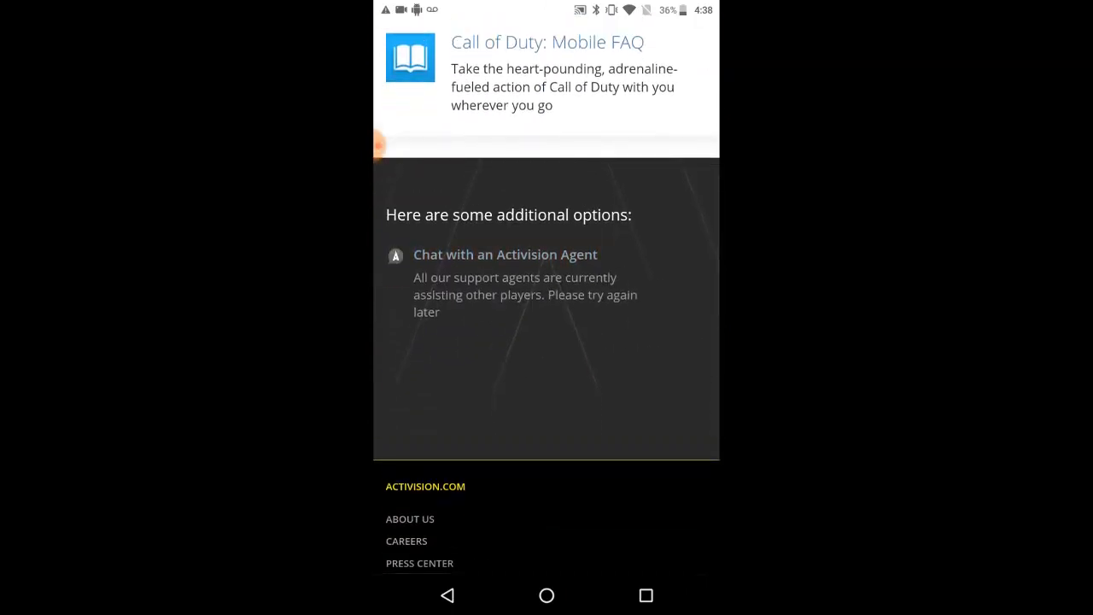
{"action": "scroll", "scroll_direction": "down", "scroll_amount": 3}
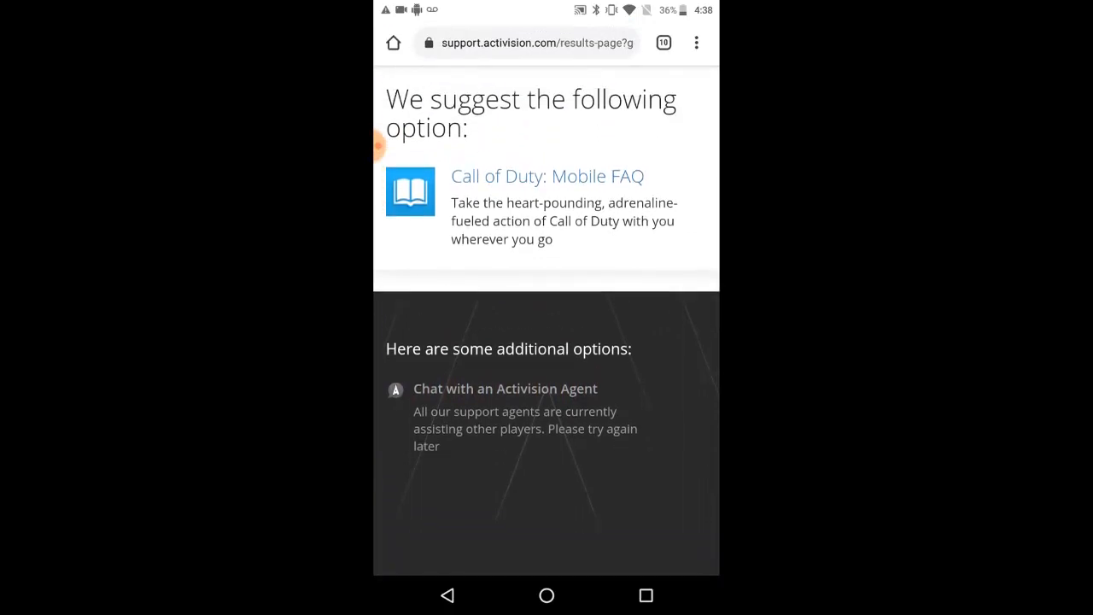
{"action": "scroll", "scroll_direction": "up", "scroll_amount": 3}
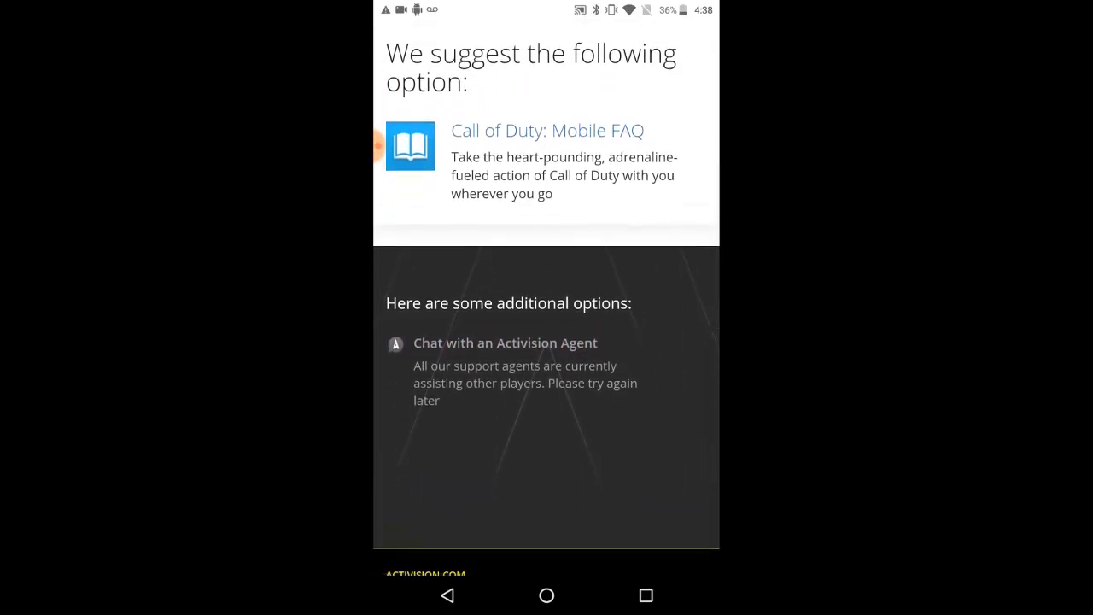
{"action": "scroll", "scroll_direction": "down", "scroll_amount": 3}
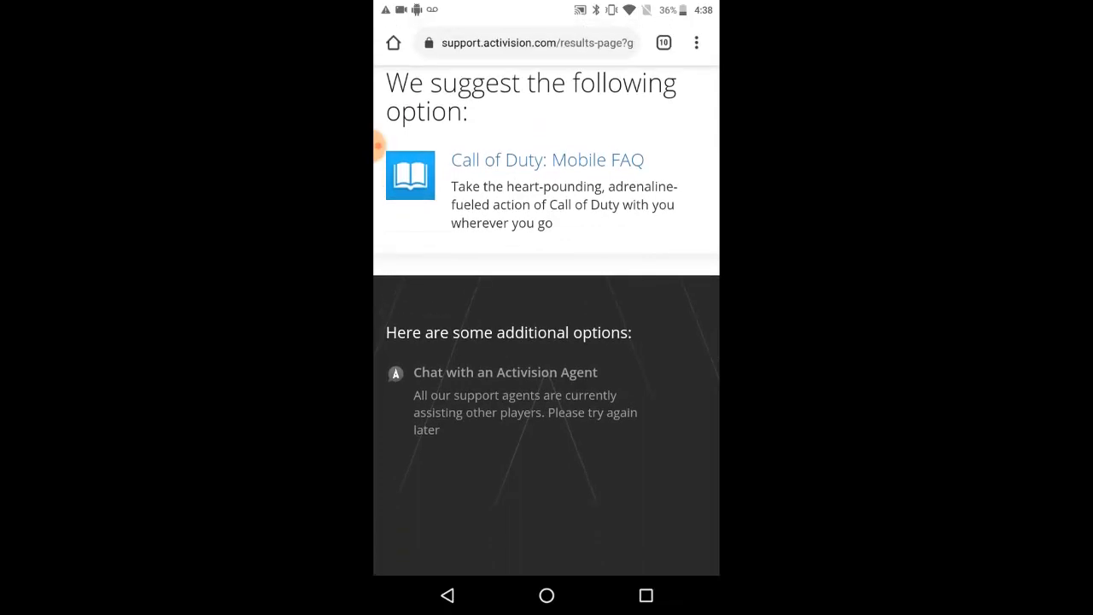
{"action": "scroll", "scroll_direction": "down", "scroll_amount": 3}
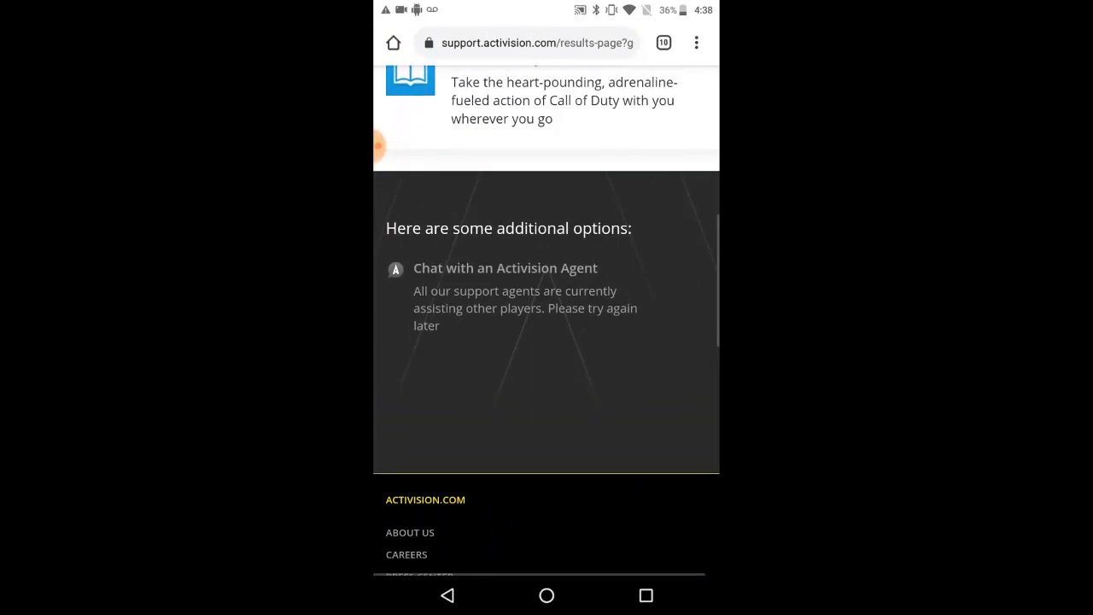
- Review the Call of Duty: Mobile FAQ and the unavailable agent chat option
{"action": "scroll", "scroll_direction": "up", "scroll_amount": 3}
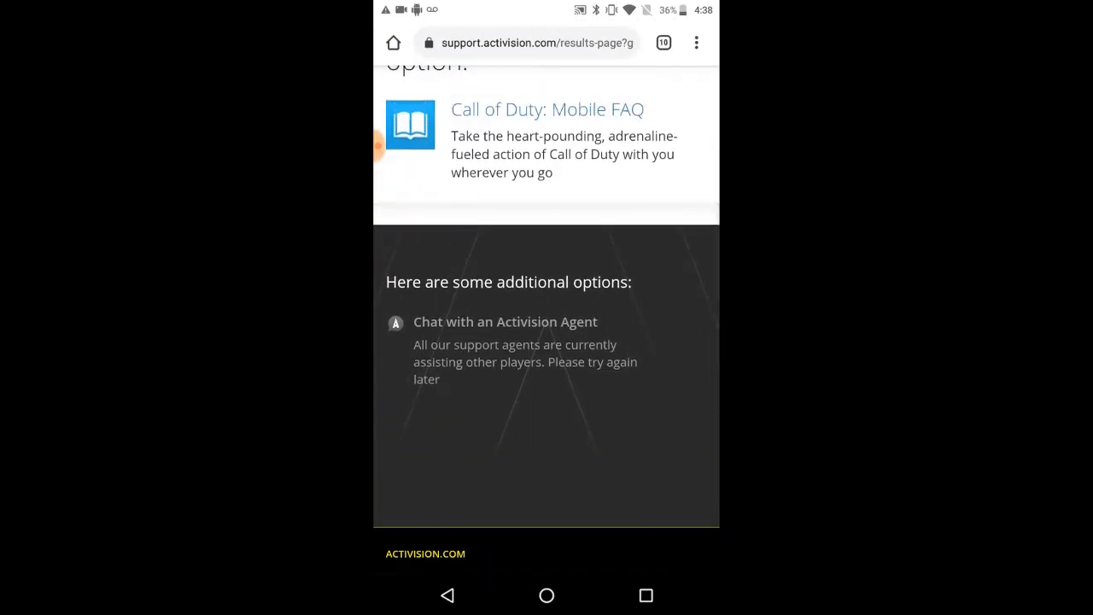
{"action": "scroll", "scroll_direction": "up", "scroll_amount": 3}
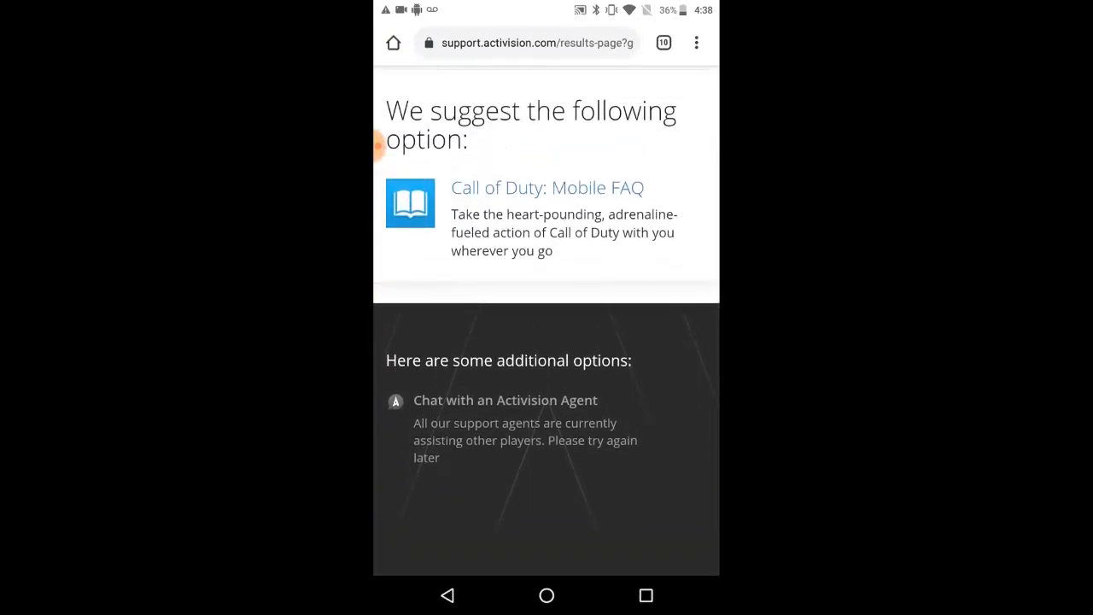
{"action": "scroll", "scroll_direction": "up", "scroll_amount": 3}
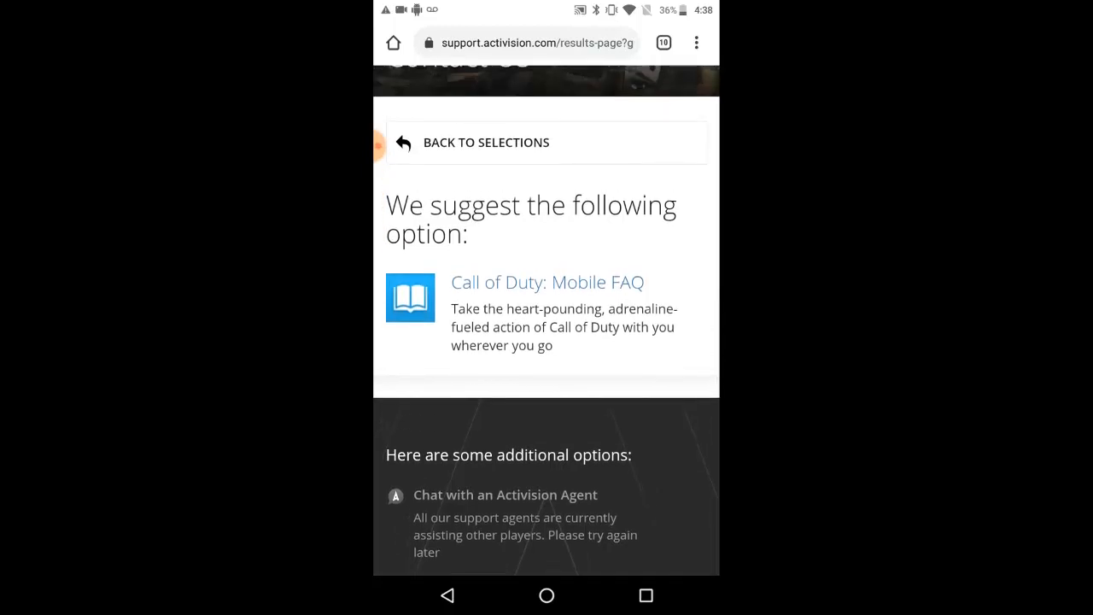
{"action": "scroll", "scroll_direction": "up", "scroll_amount": 3}
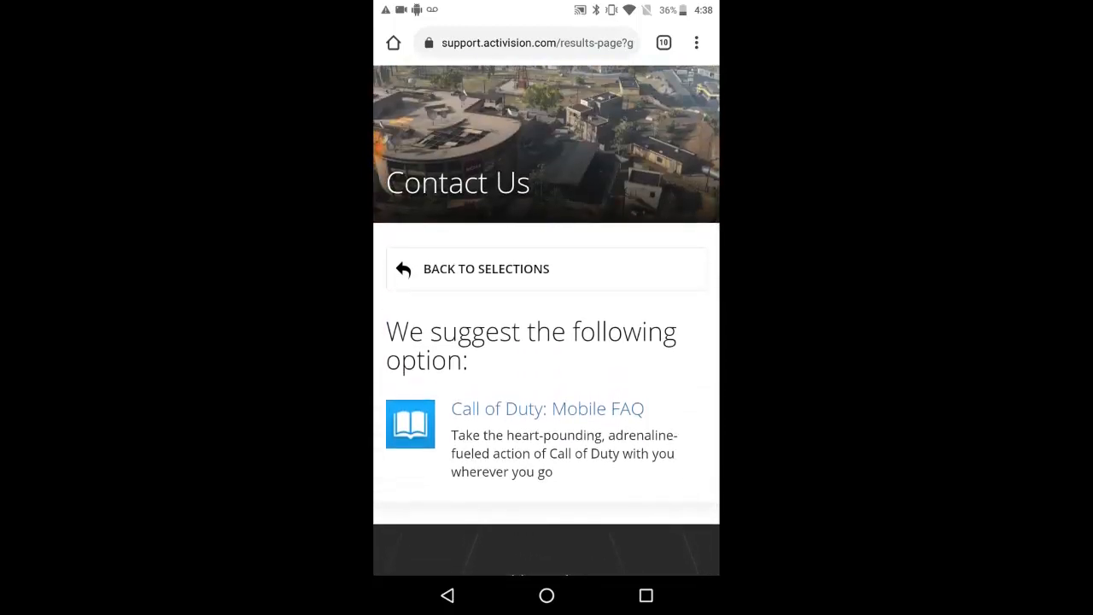
{"action": "scroll", "scroll_direction": "up", "scroll_amount": 3}
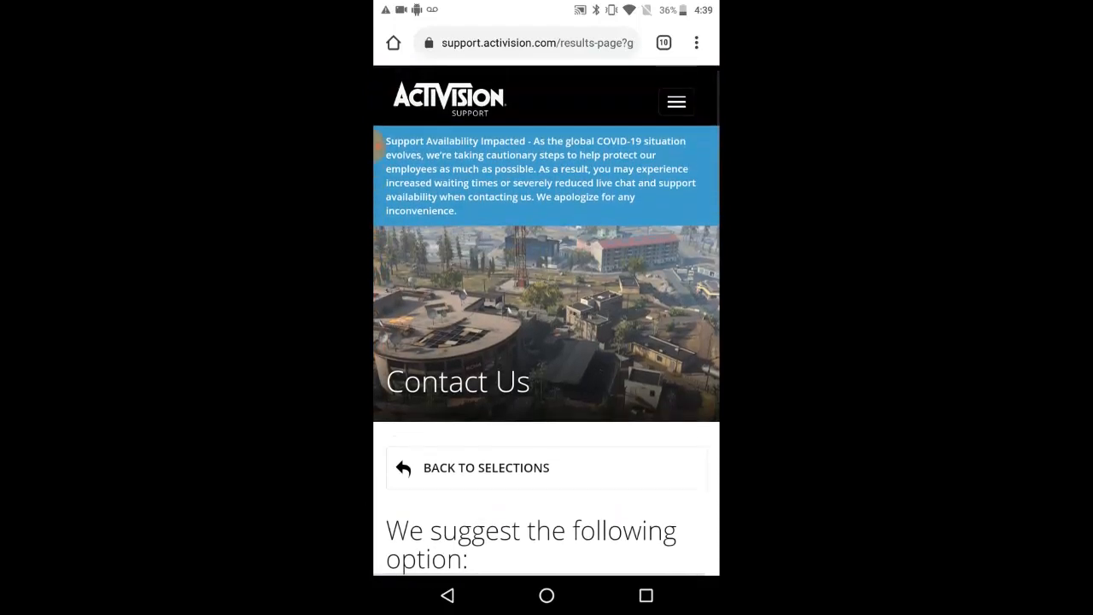
{"action": "scroll", "scroll_direction": "down", "scroll_amount": 3}
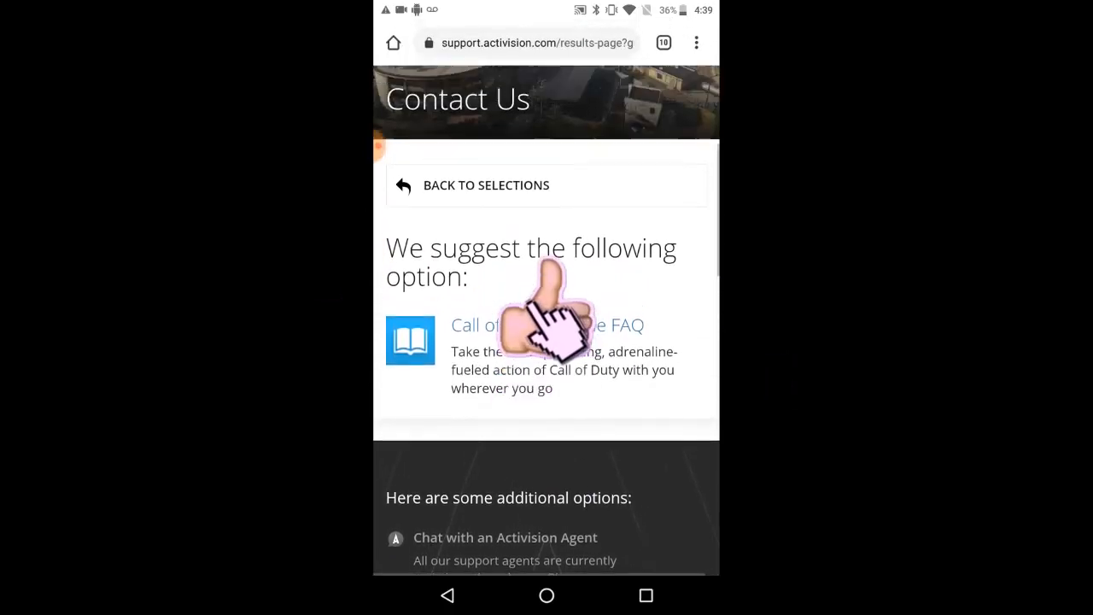
{"action": "scroll", "scroll_direction": "up", "scroll_amount": 3}
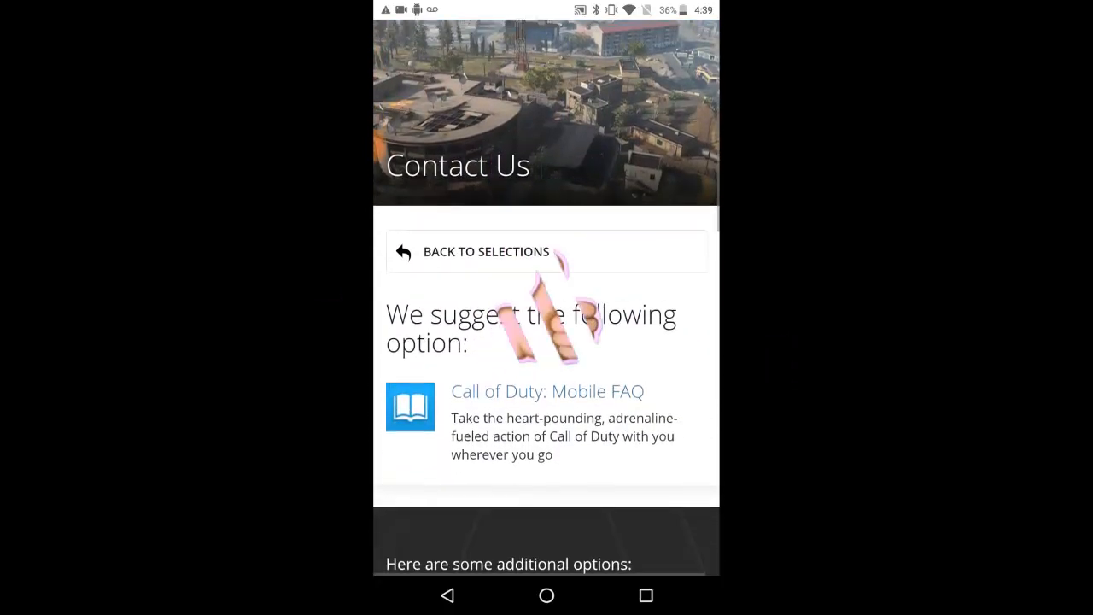
{"action": "scroll", "scroll_direction": "down", "scroll_amount": 3}
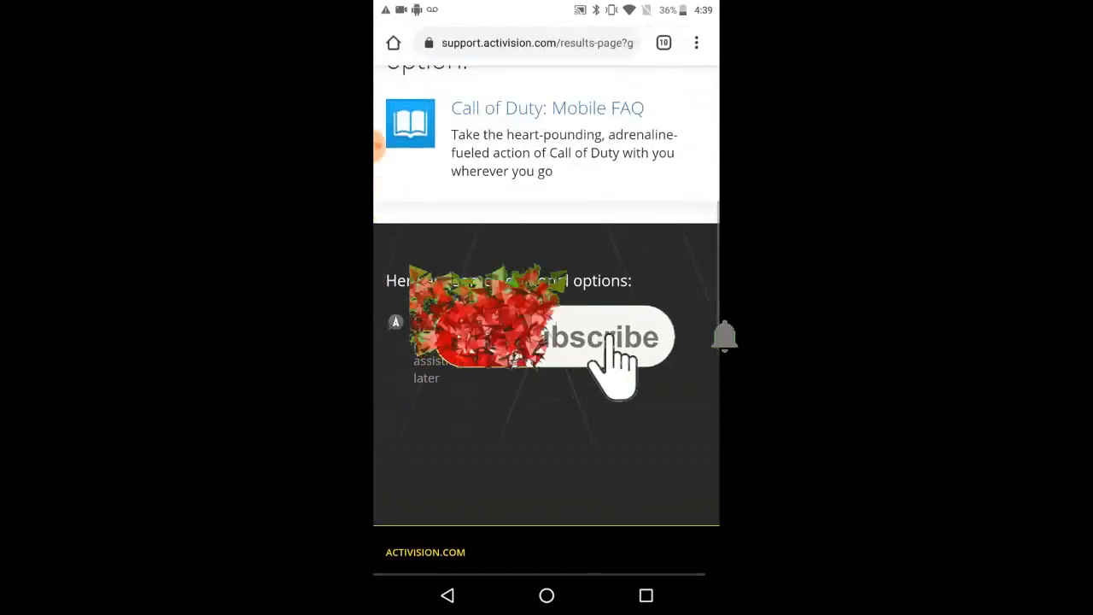
- Scroll up the results page and switch to the Status and media downloader app
{"action": "scroll", "scroll_direction": "up", "scroll_amount": 3}
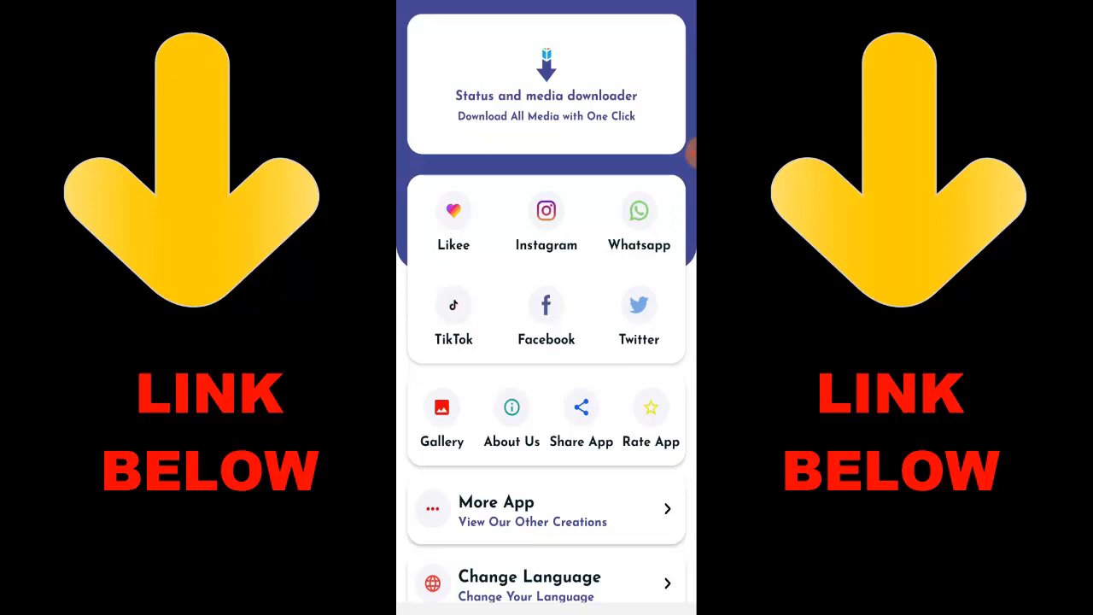
{"action": "left_click", "coordinate": [545, 222]}
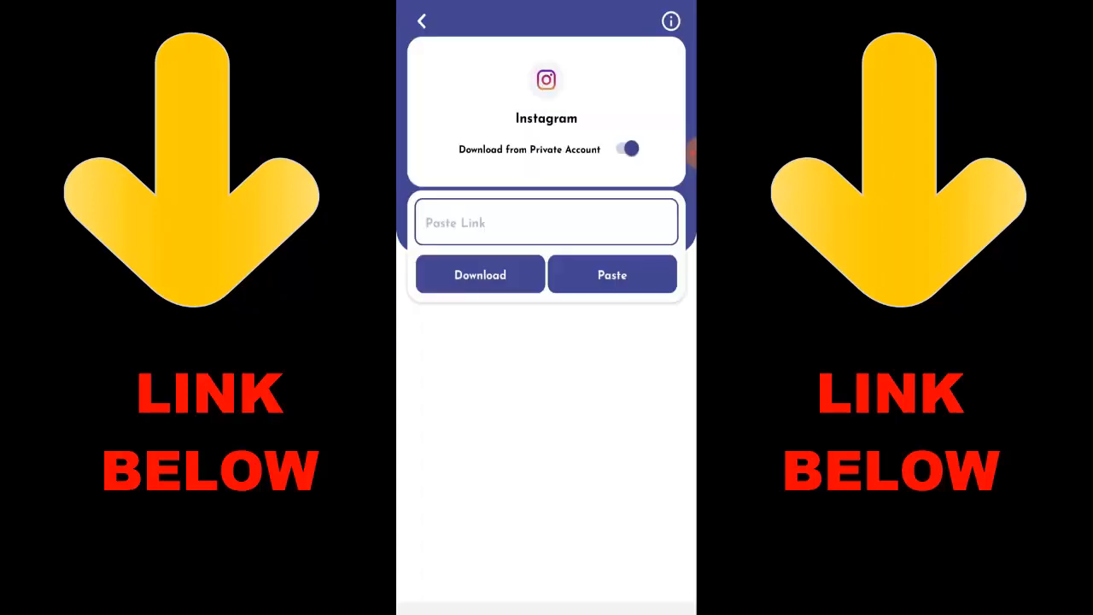
{"action": "left_click", "coordinate": [421, 20]}
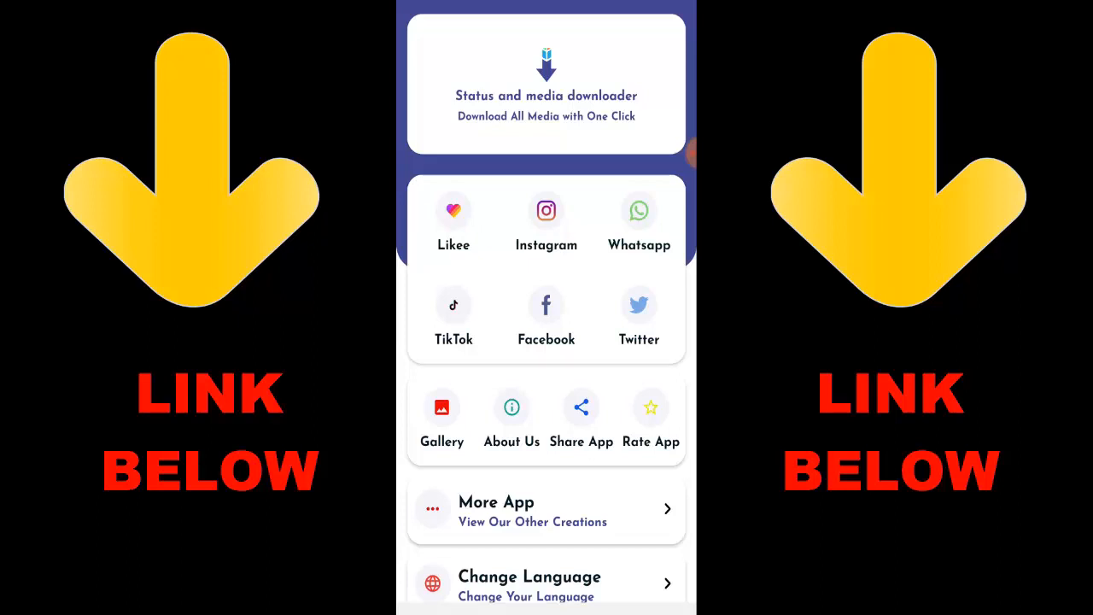
- Open the Gallery and view the Whatsapp, TikTok, Facebook and Likee saved media tabs
{"action": "left_click", "coordinate": [442, 415]}
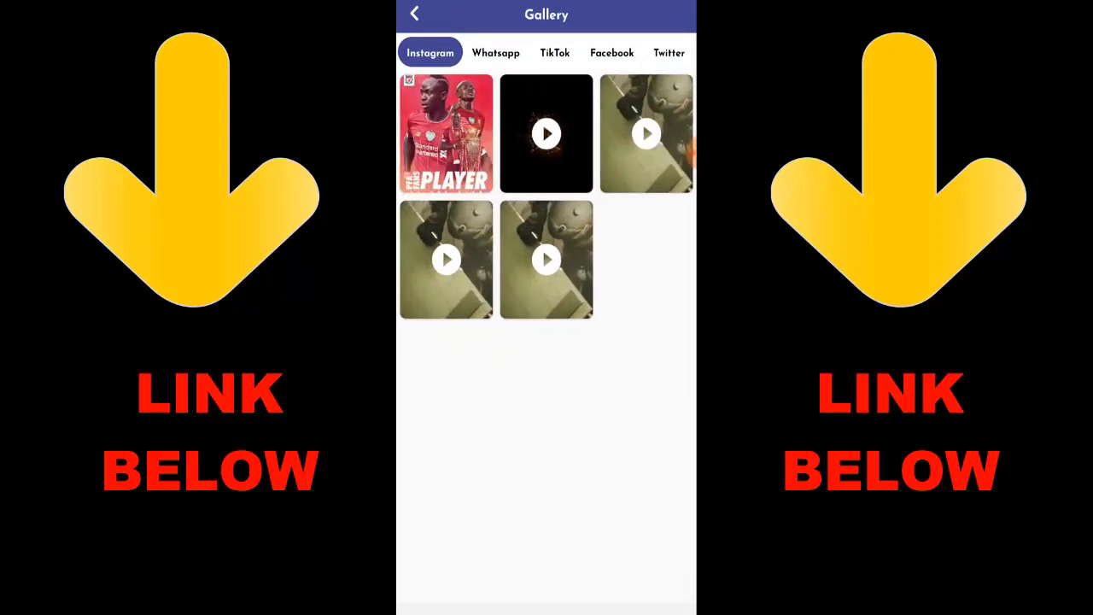
{"action": "left_click", "coordinate": [495, 52]}
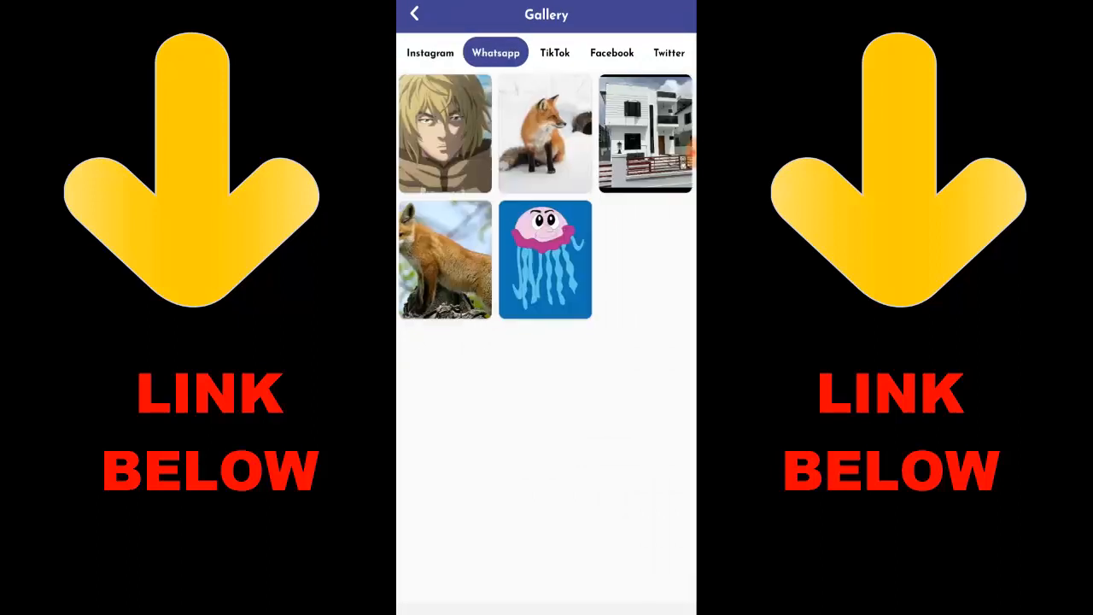
{"action": "left_click", "coordinate": [554, 52]}
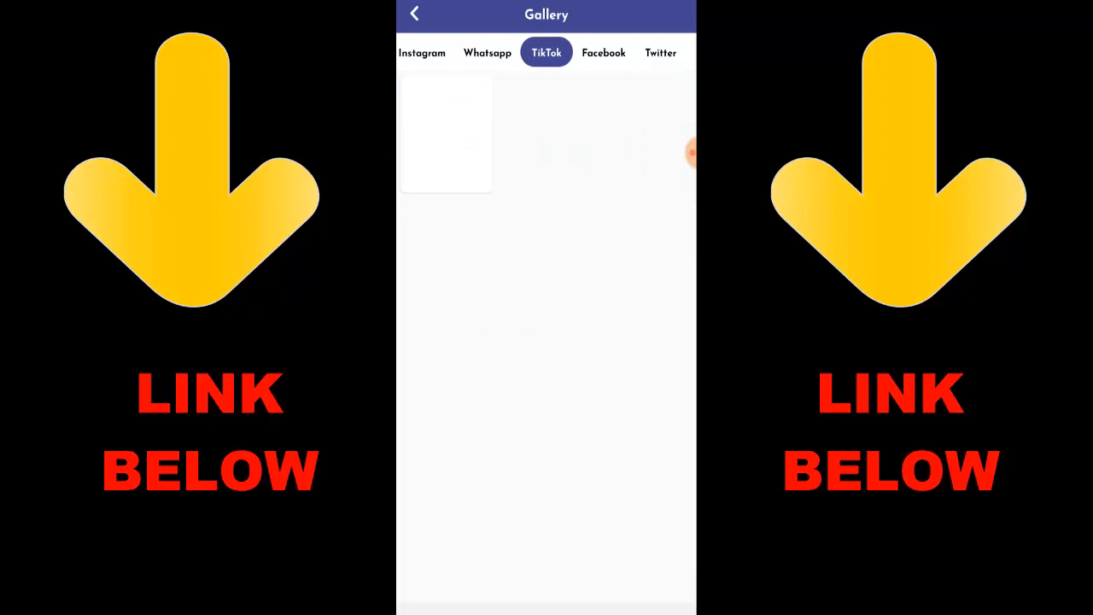
{"action": "left_click", "coordinate": [604, 52]}
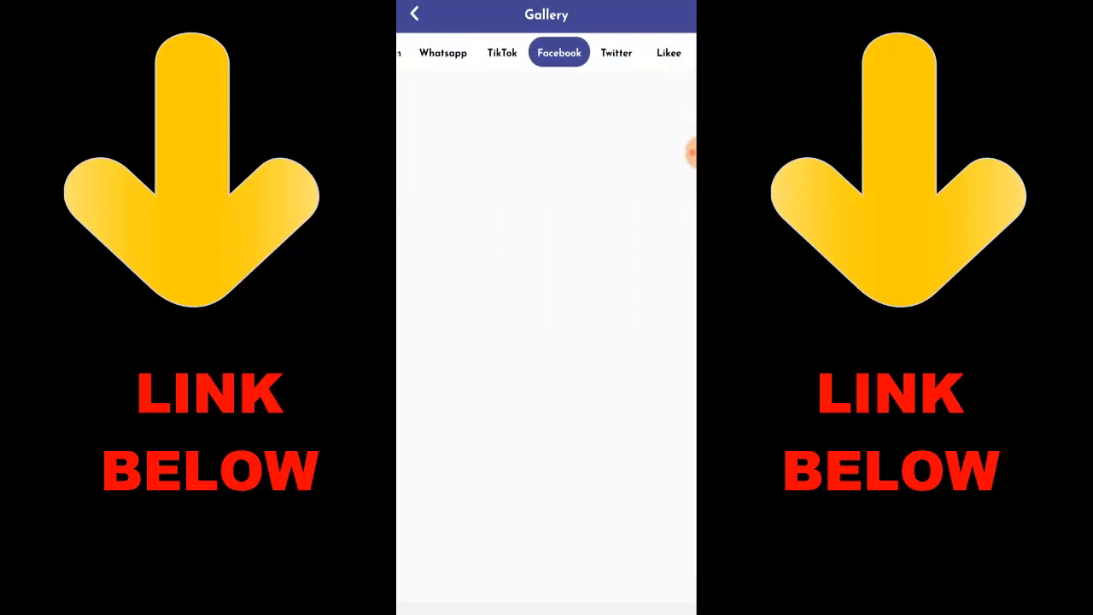
{"action": "left_click", "coordinate": [669, 53]}
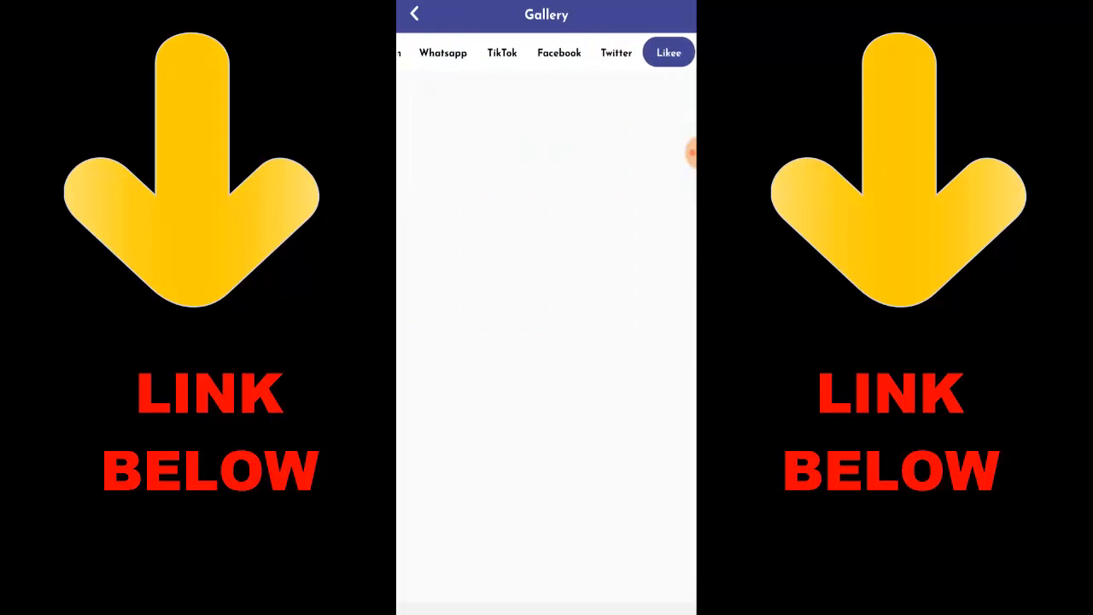